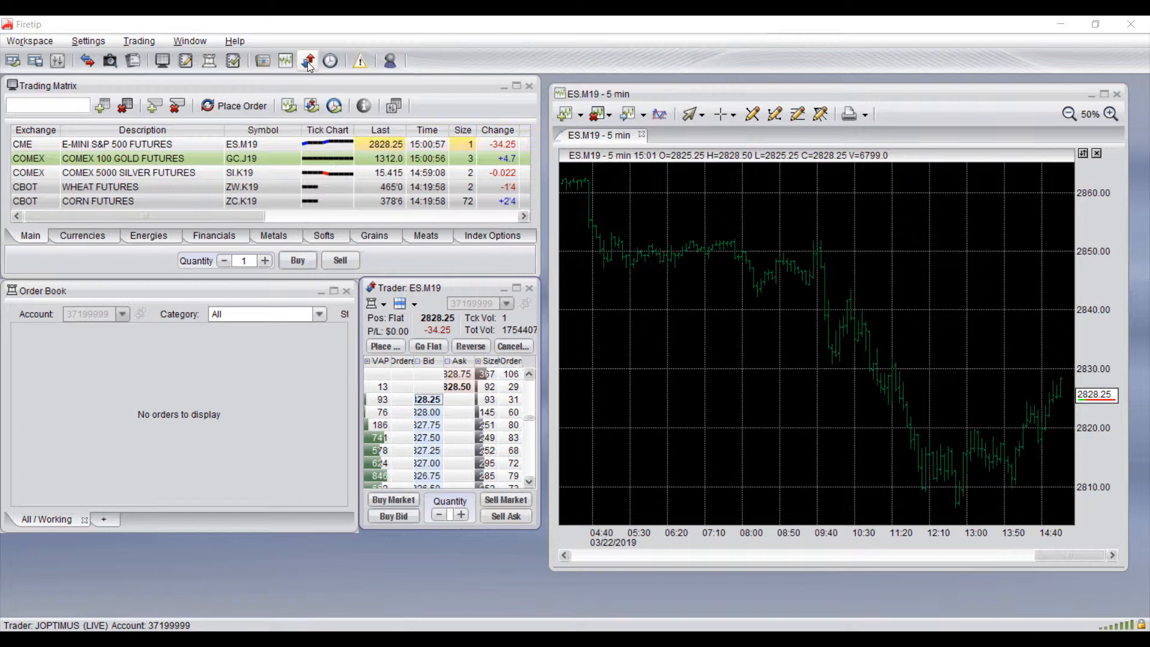
{"action": "mouse_move", "coordinate": [307, 60]}
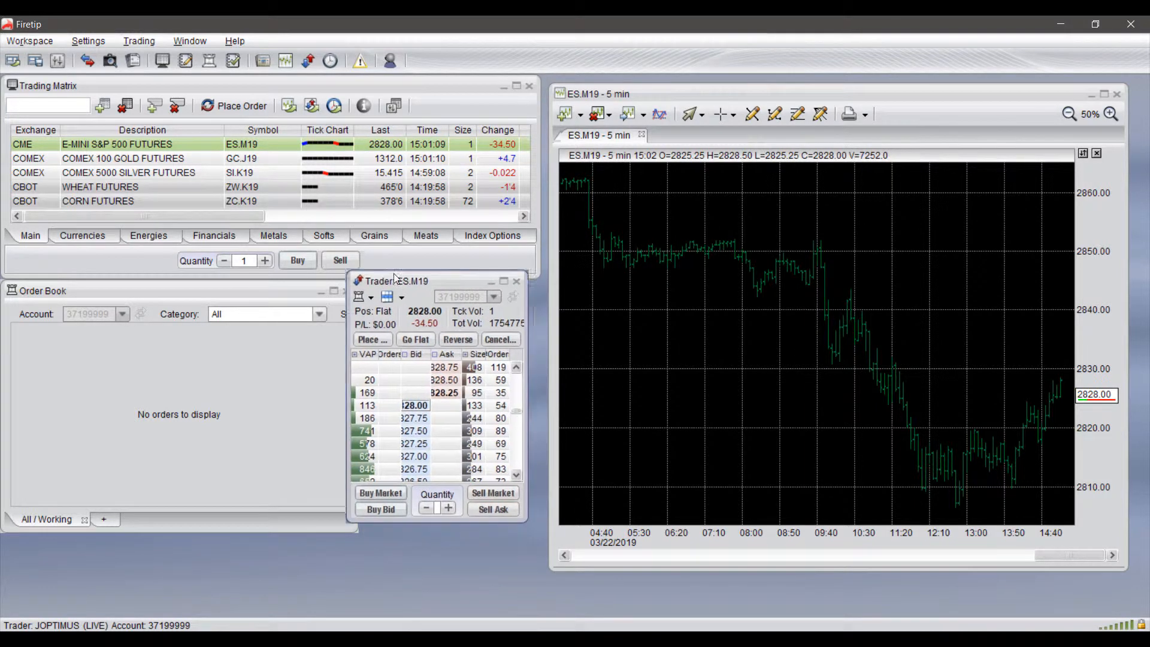
Move and enlarge the ES.M19 trader ladder to show more price levels, and set quantity to 10
{"action": "left_click_drag", "start_coordinate": [403, 280], "coordinate": [420, 297]}
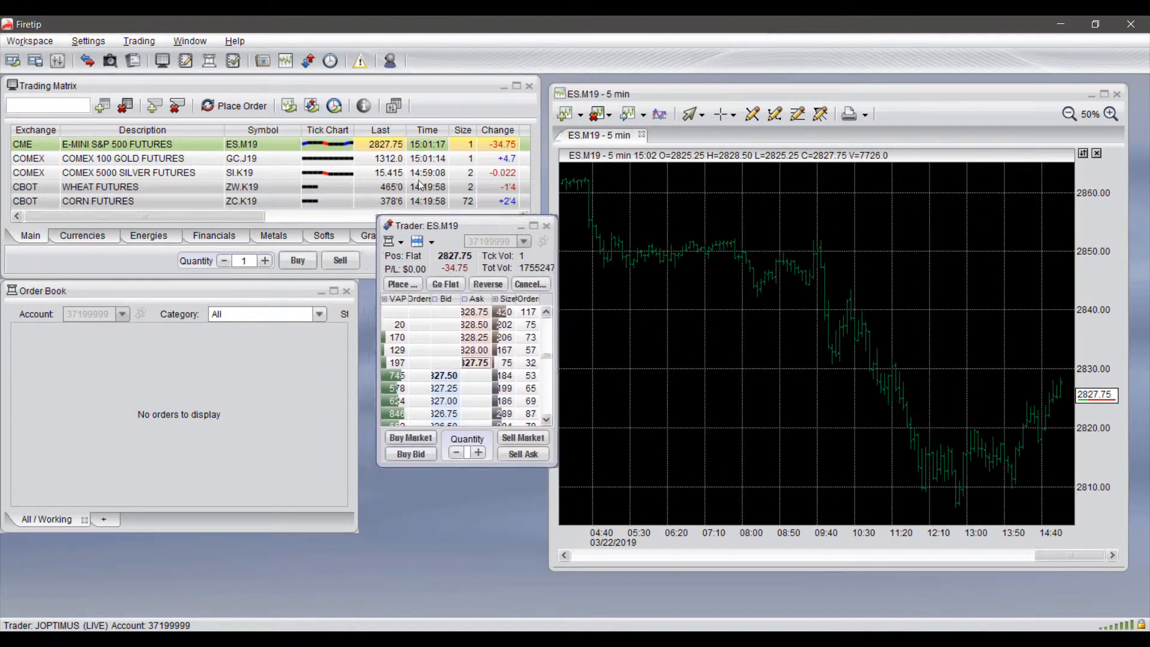
{"action": "left_click_drag", "start_coordinate": [462, 226], "coordinate": [450, 162]}
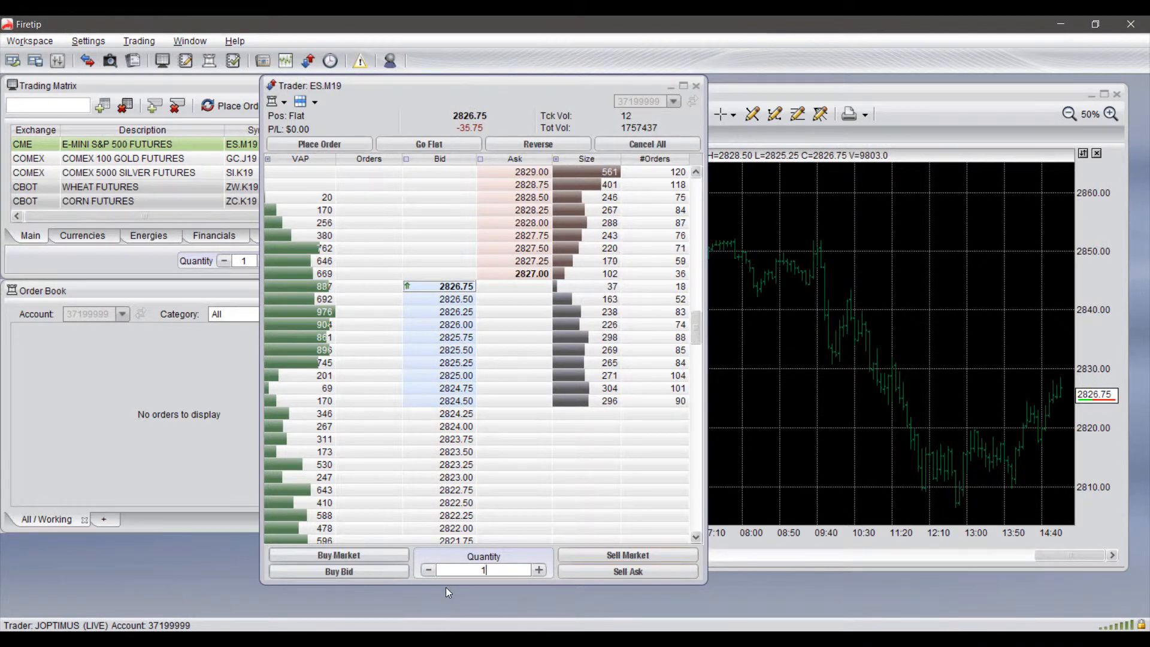
{"action": "type", "text": "5"}
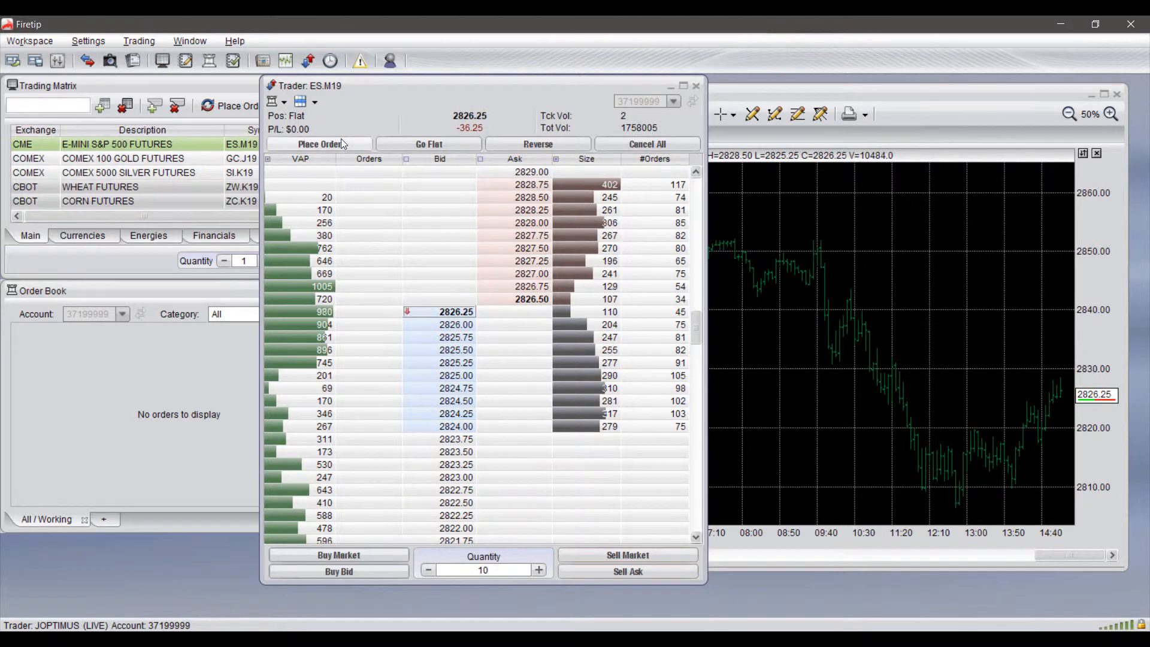
{"action": "left_click", "coordinate": [318, 144]}
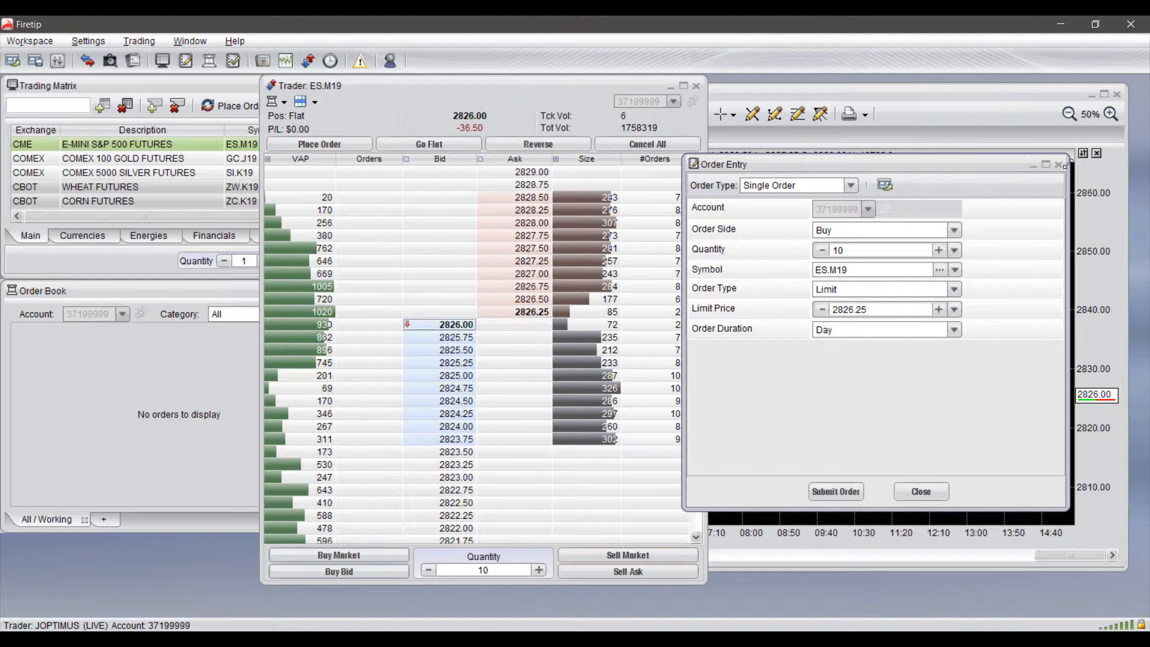
{"action": "left_click", "coordinate": [920, 492]}
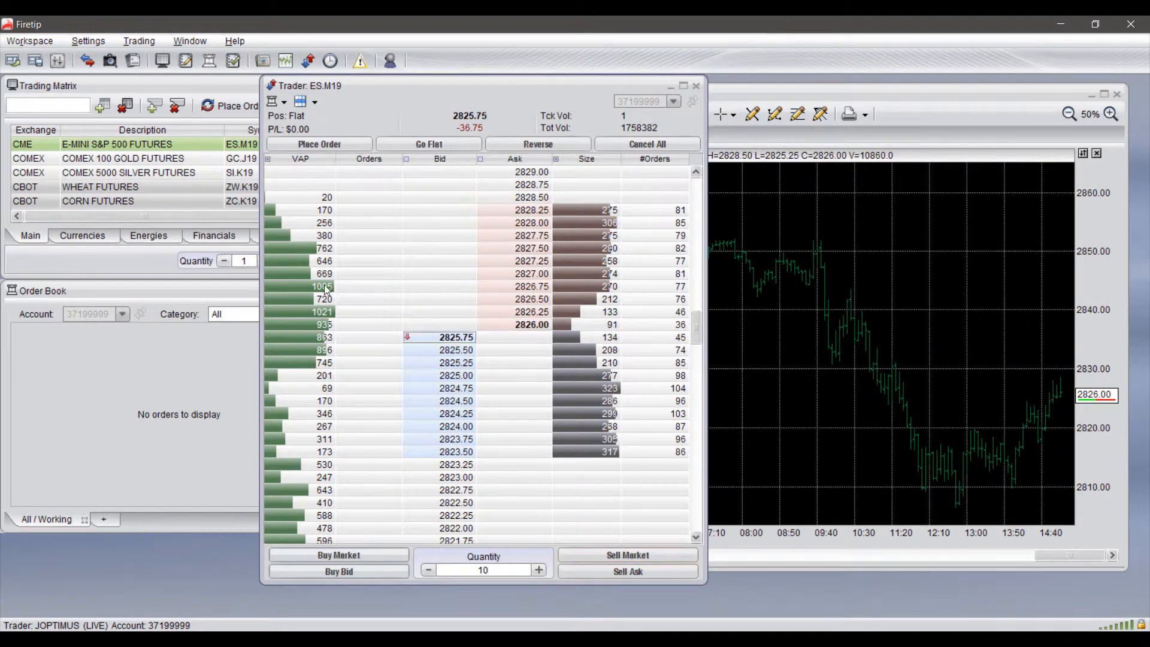
{"action": "left_click", "coordinate": [319, 144]}
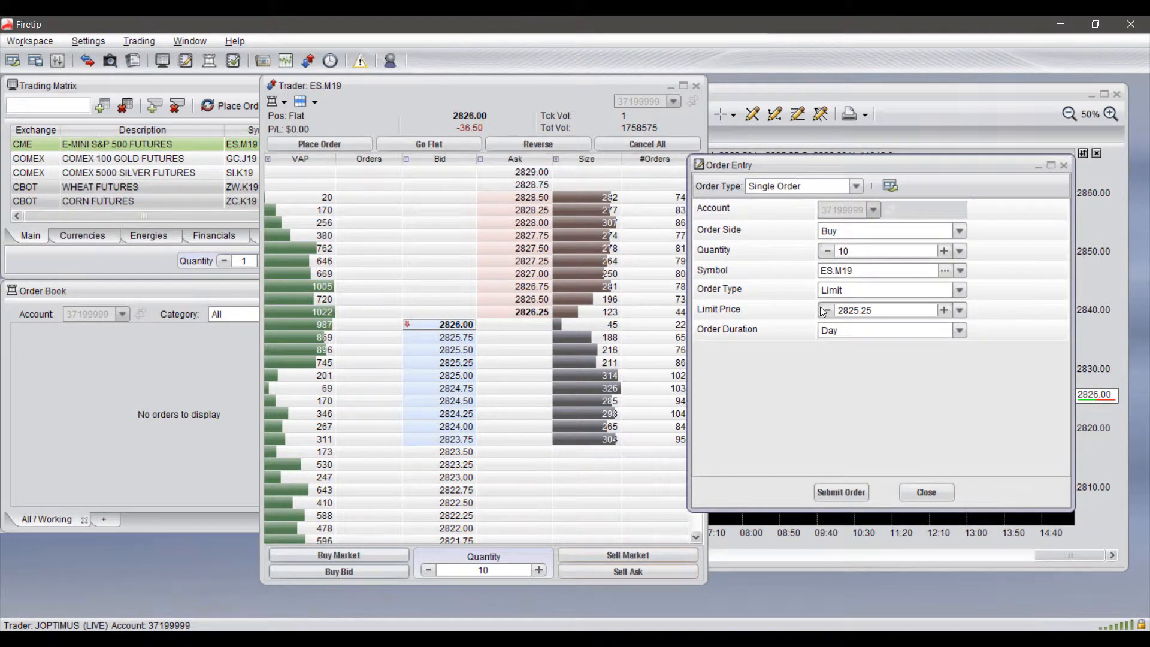
{"action": "left_click", "coordinate": [926, 492]}
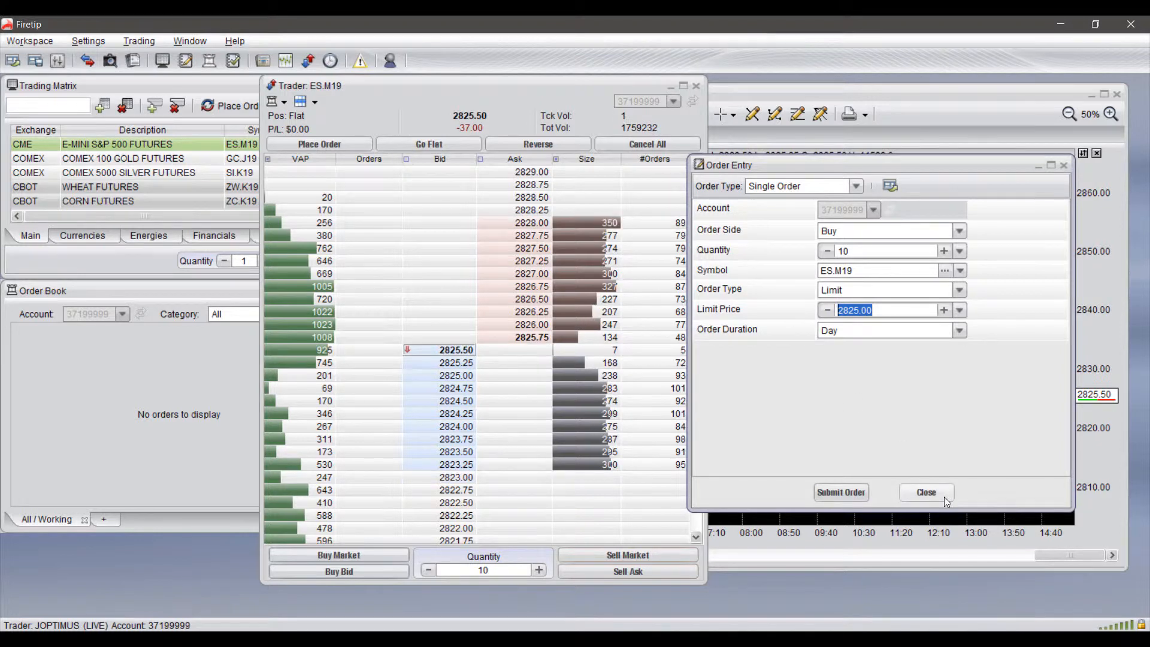
{"action": "left_click", "coordinate": [925, 491]}
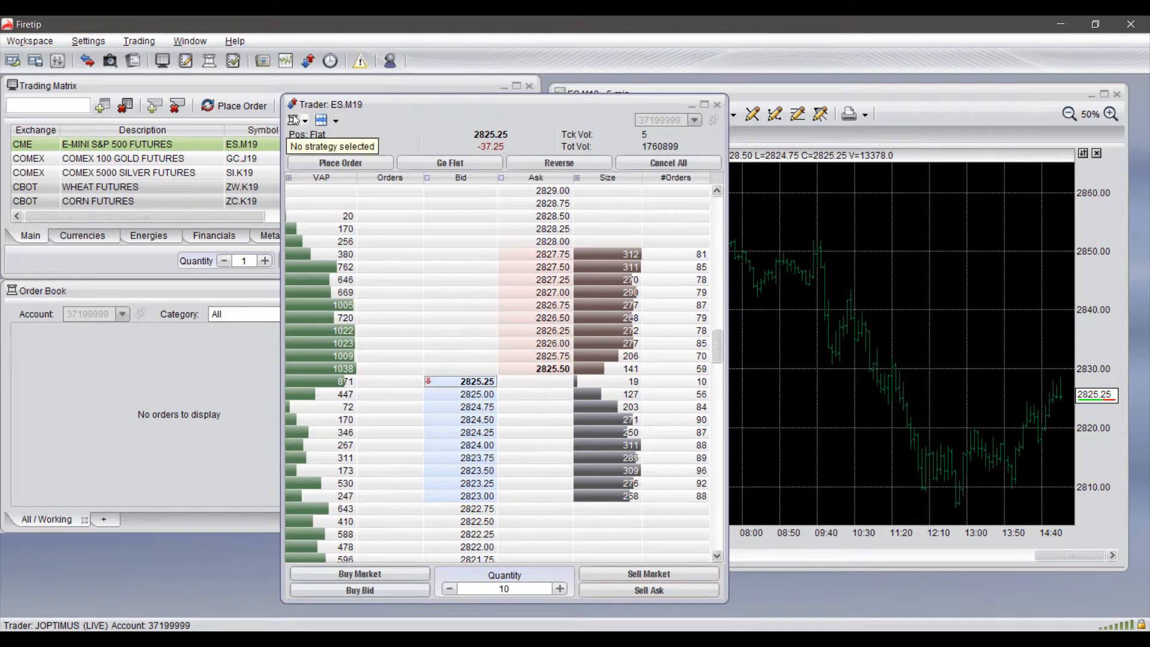
Open the ladder's strategy dropdown to show the select, disable and edit options
{"action": "left_click", "coordinate": [335, 120]}
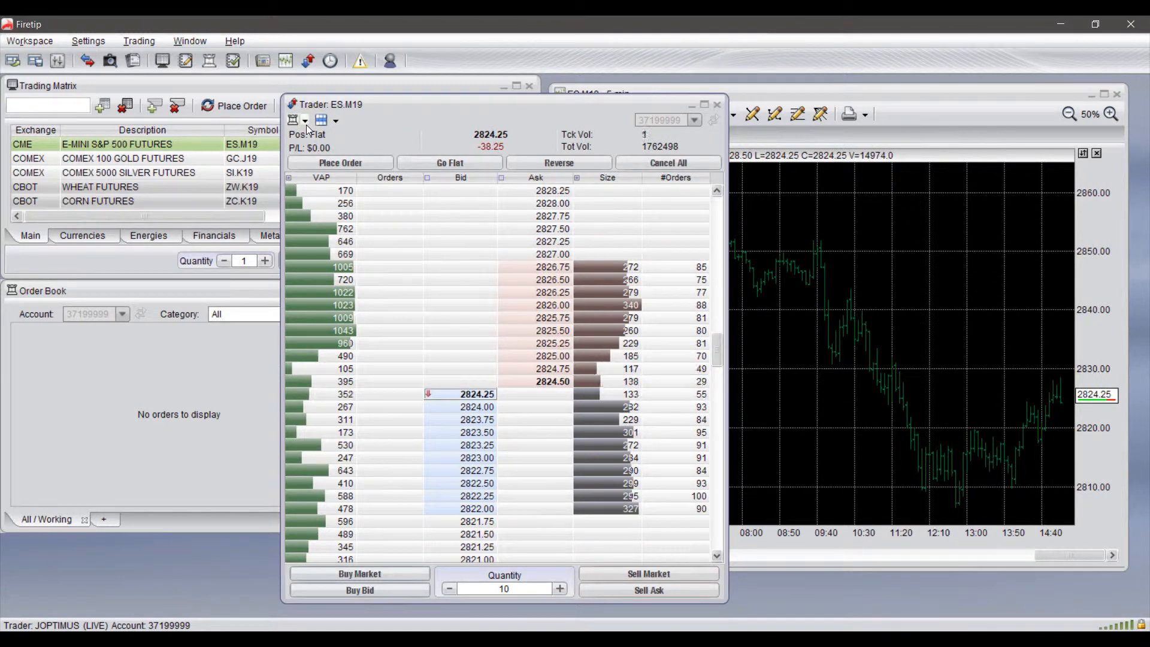
{"action": "left_click", "coordinate": [304, 121]}
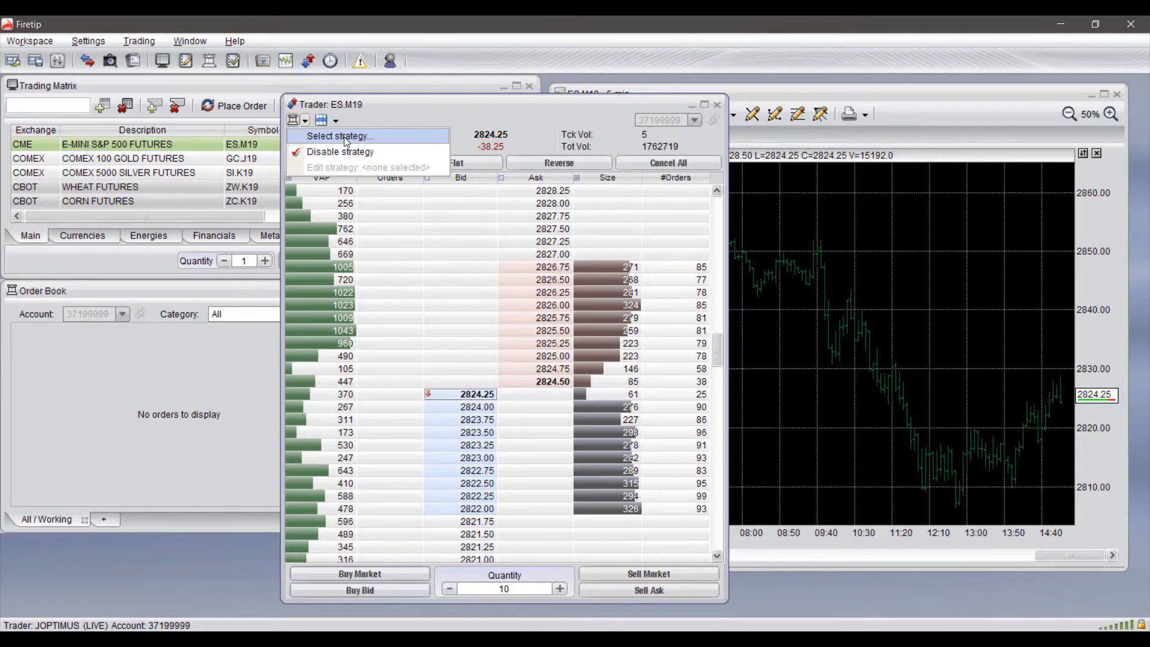
Choose Select strategy, filter Show type to ALL, and add a new Simple Bracket strategy
{"action": "left_click", "coordinate": [339, 136]}
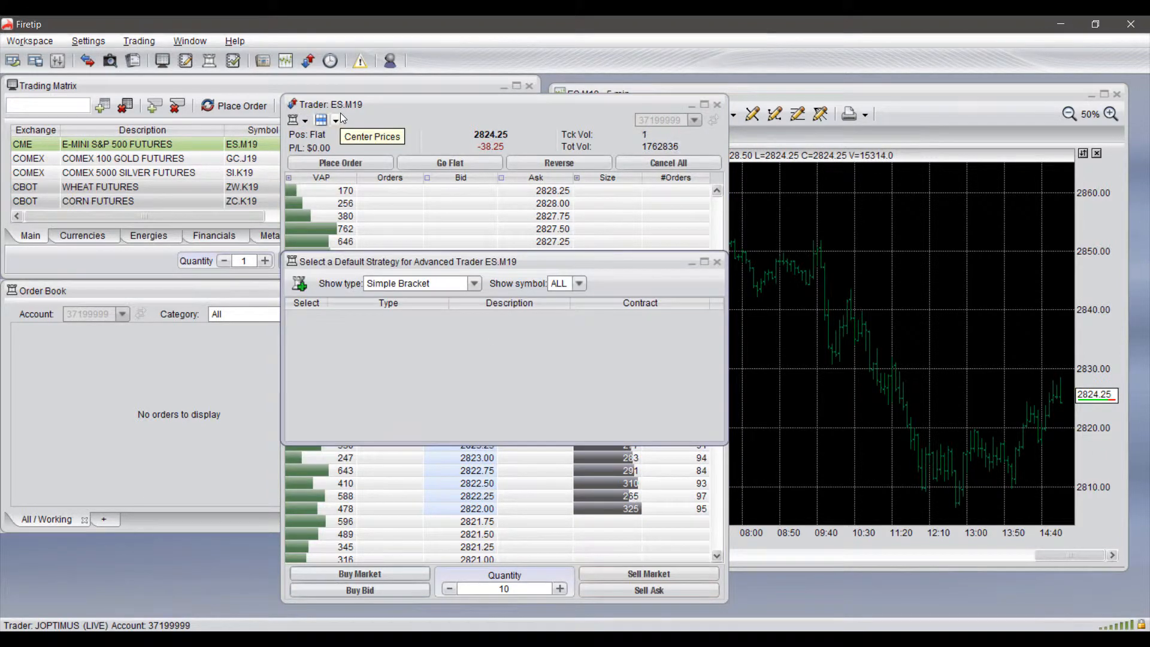
{"action": "left_click", "coordinate": [474, 284]}
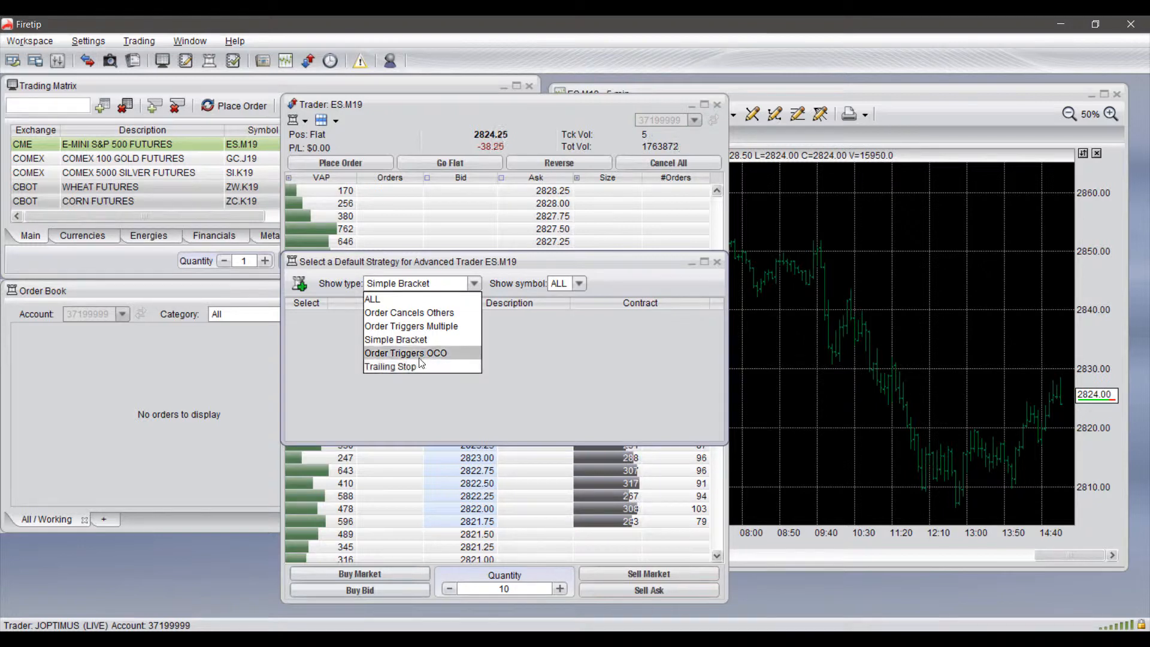
{"action": "mouse_move", "coordinate": [409, 313]}
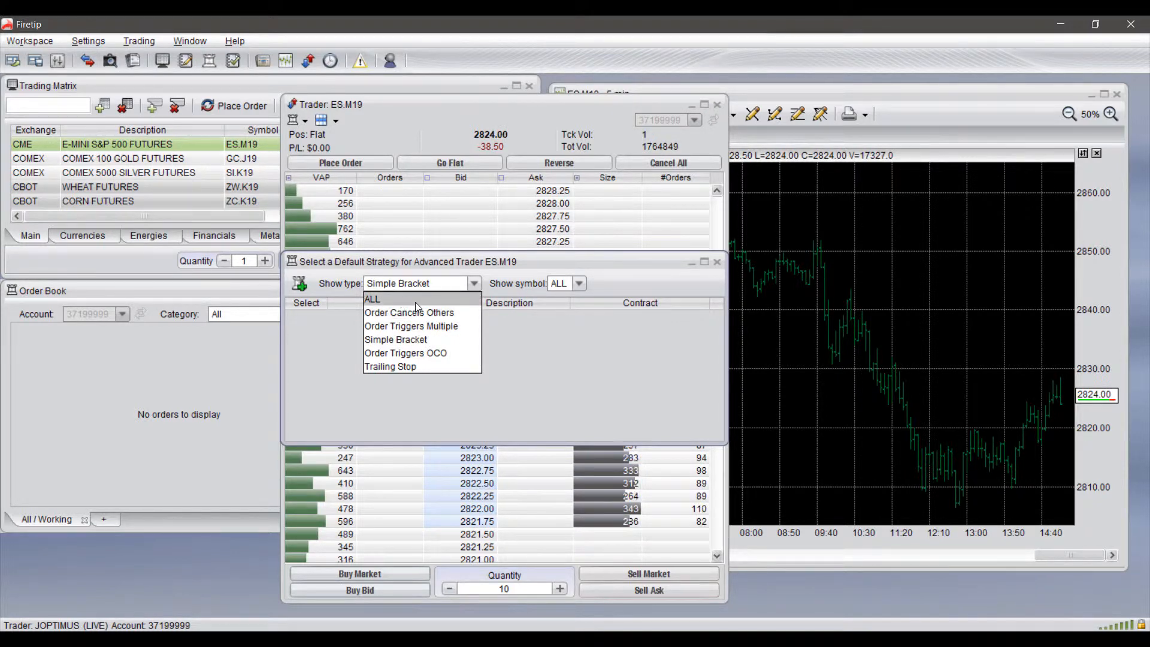
{"action": "left_click", "coordinate": [371, 298]}
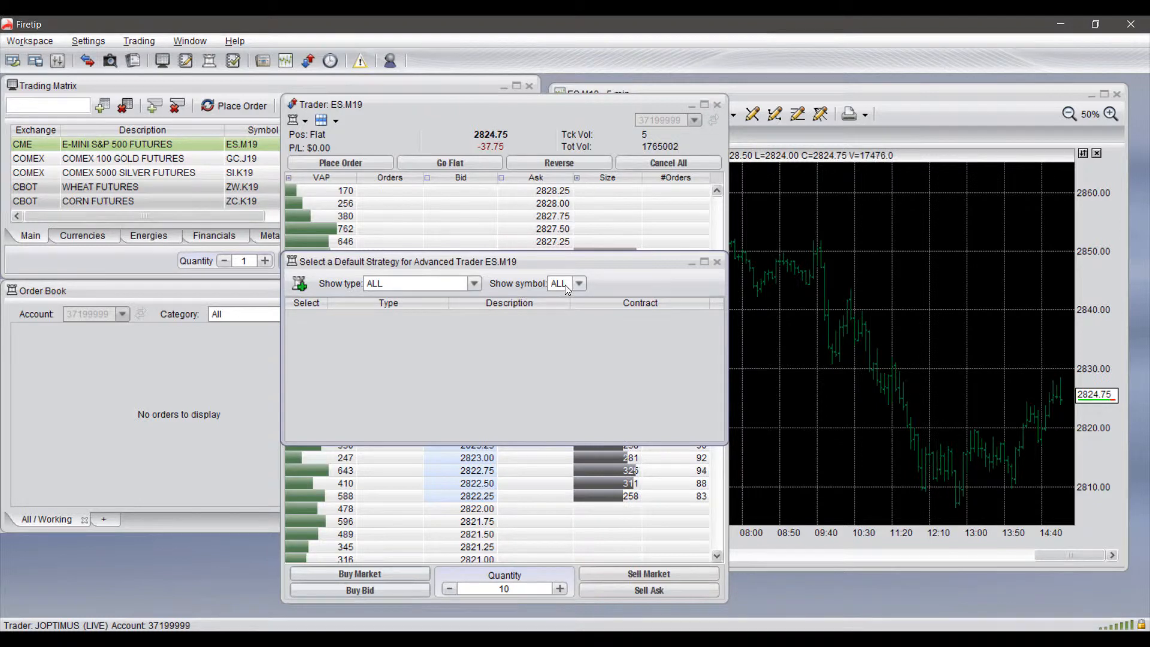
{"action": "left_click", "coordinate": [578, 283]}
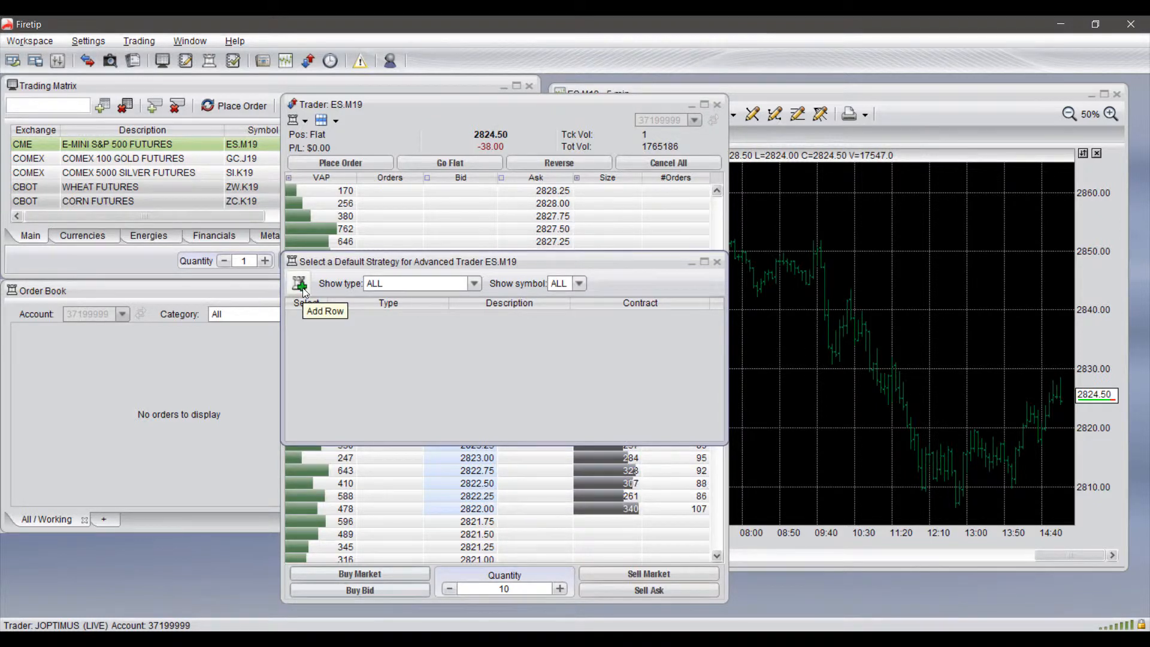
{"action": "left_click", "coordinate": [298, 284]}
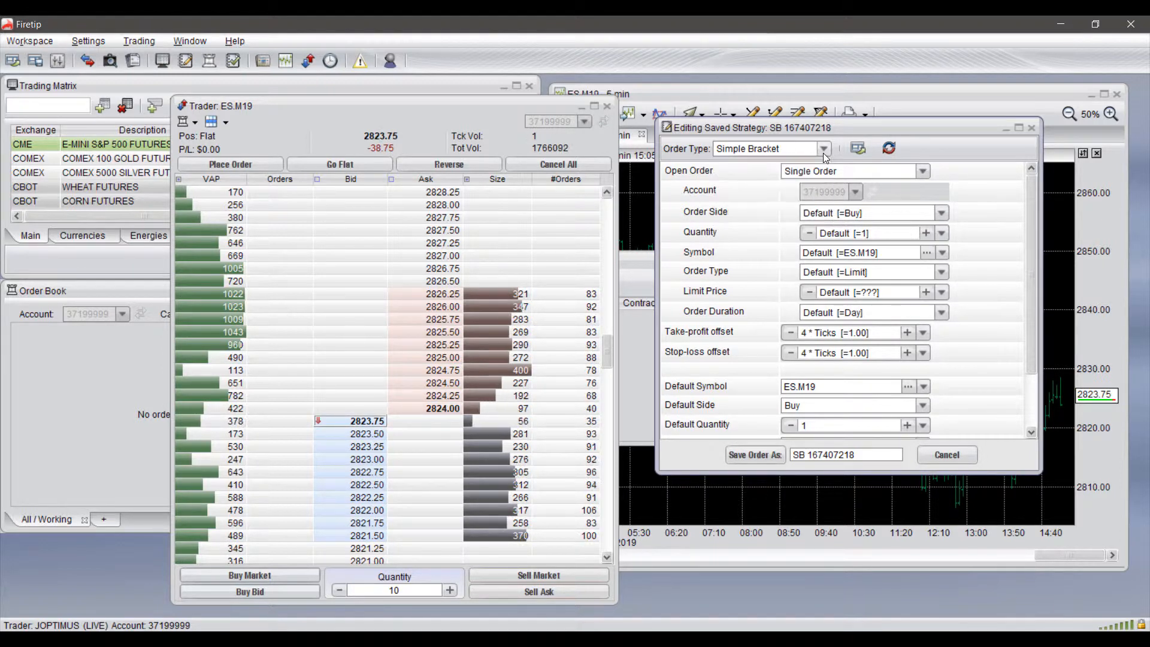
Change the strategy's order type to Order Cancels Others, creating OCO 167407218
{"action": "left_click", "coordinate": [823, 148]}
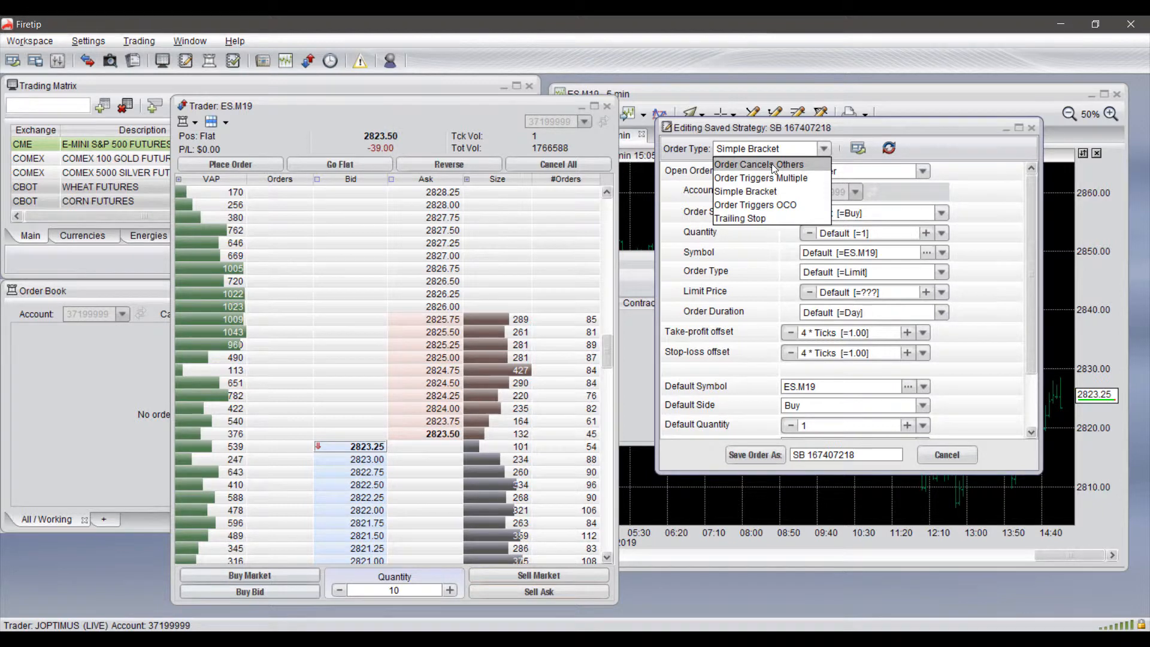
{"action": "left_click", "coordinate": [758, 164]}
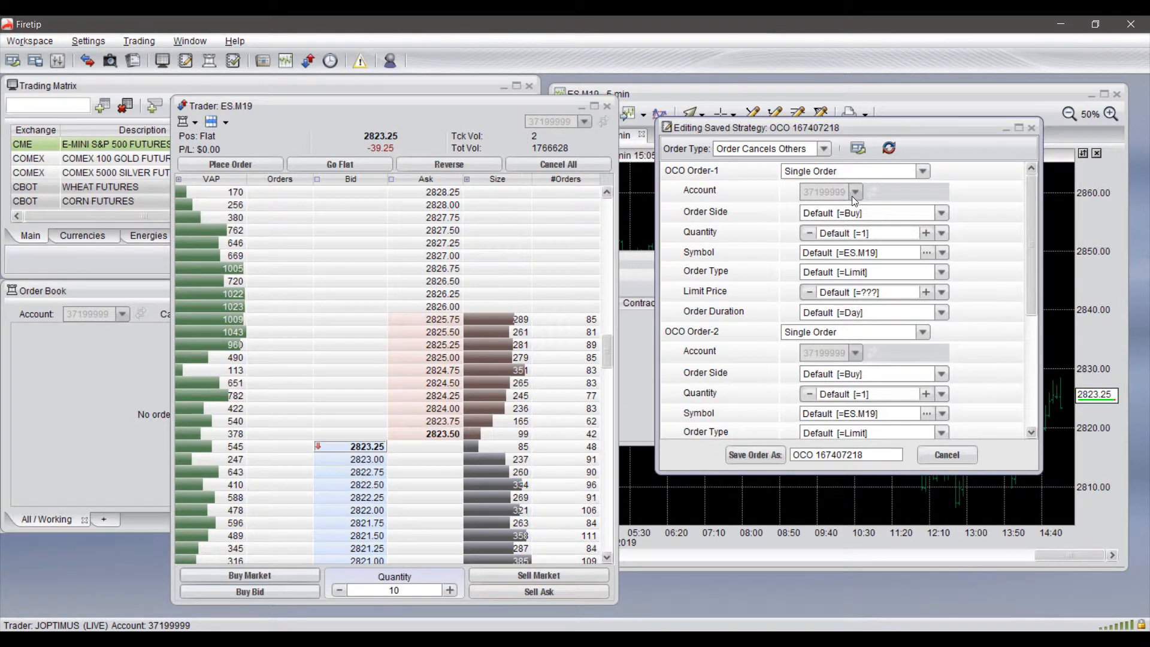
{"action": "scroll", "scroll_direction": "down", "scroll_amount": 3}
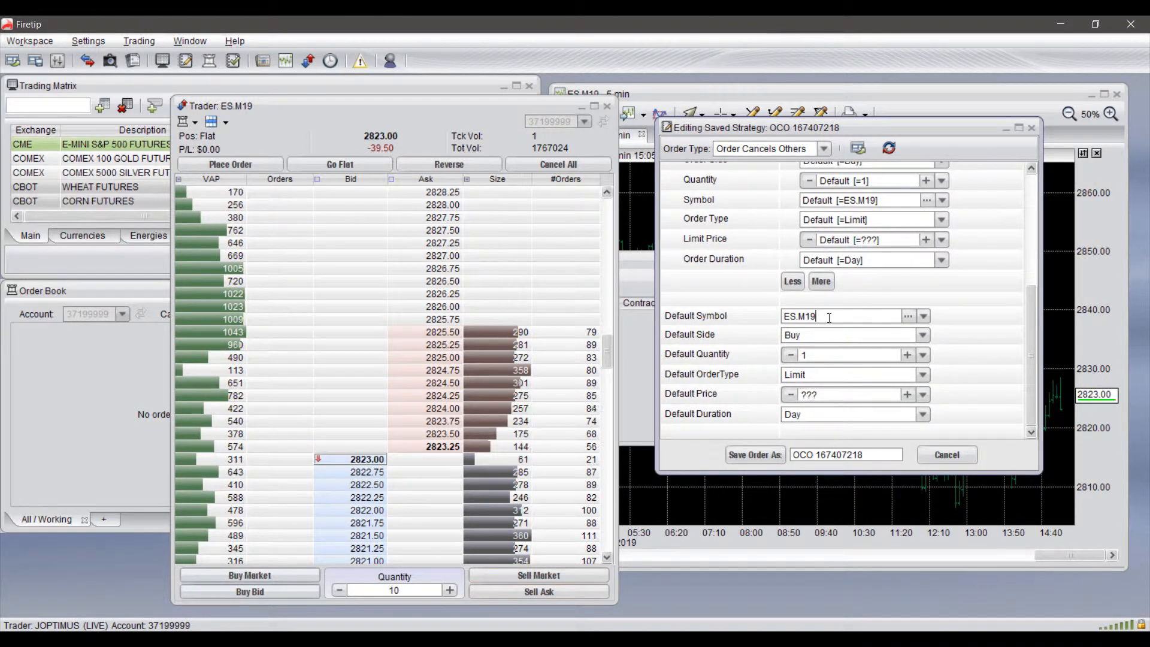
{"action": "triple_click", "coordinate": [800, 316]}
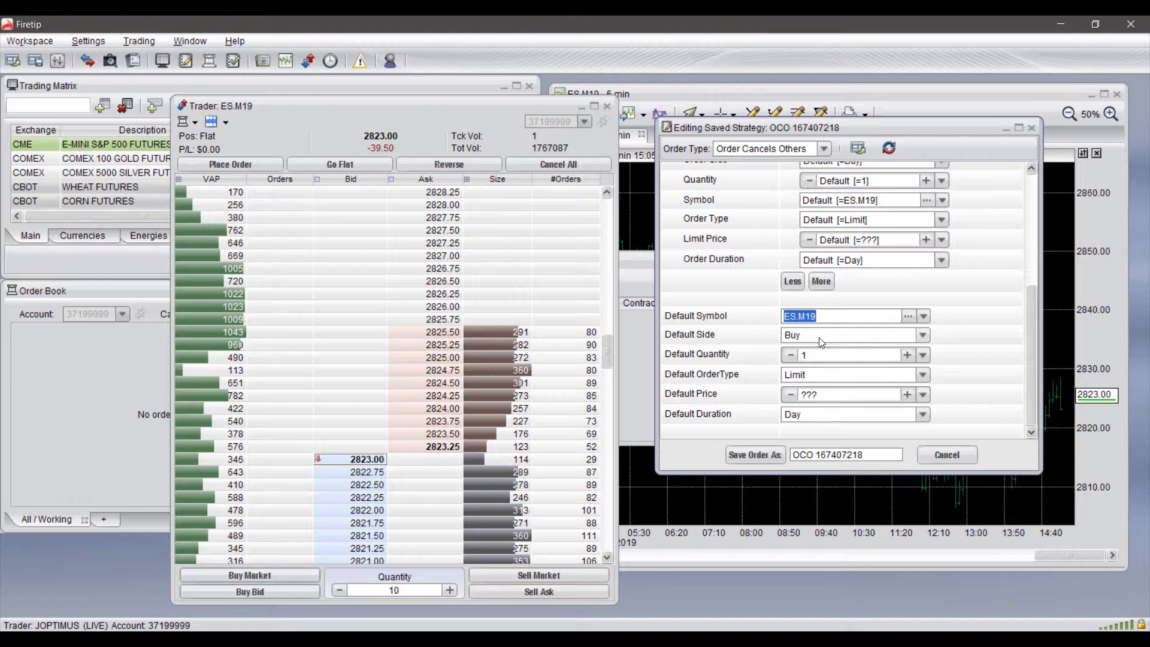
{"action": "left_click", "coordinate": [921, 334]}
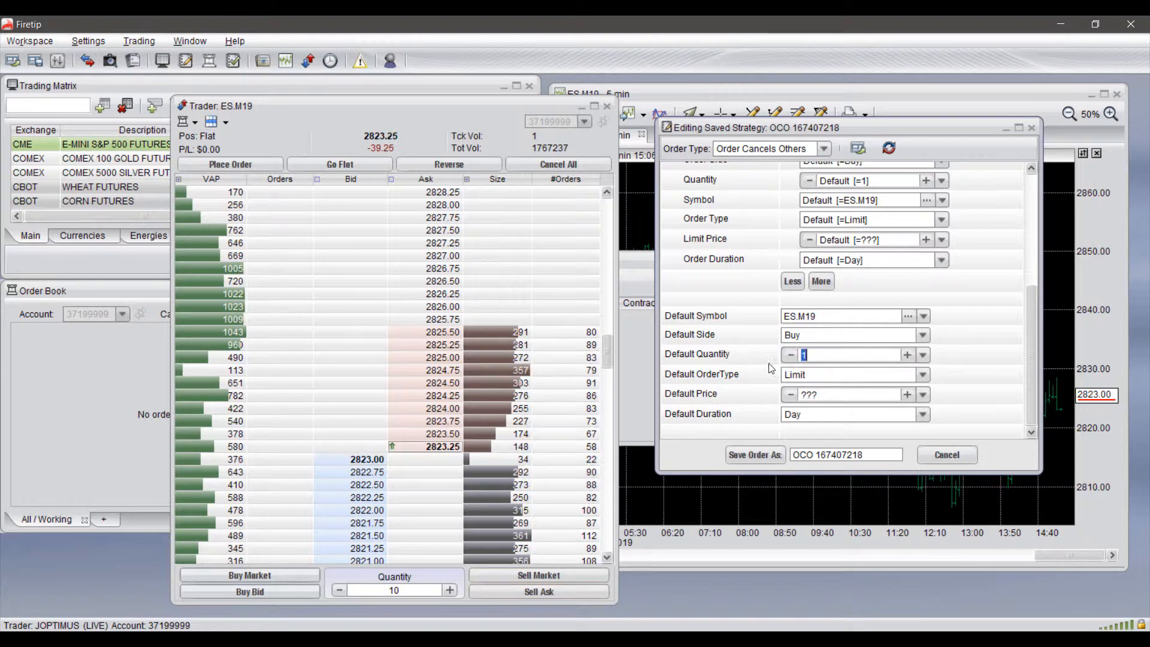
{"action": "left_click", "coordinate": [922, 374]}
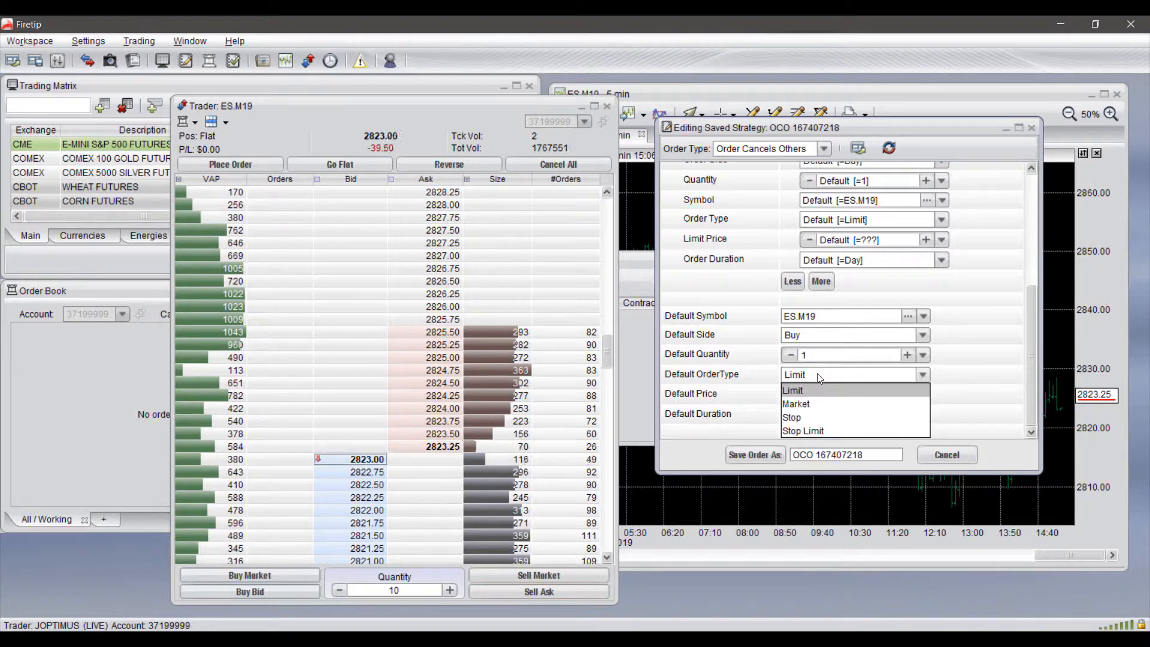
{"action": "left_click", "coordinate": [793, 390]}
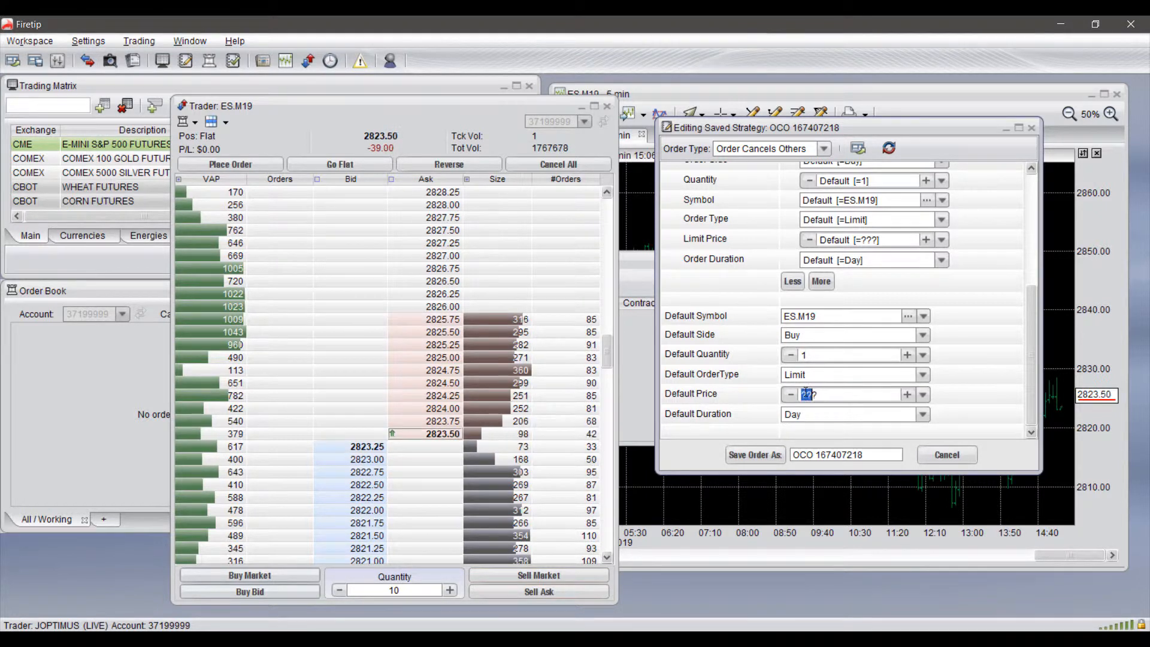
{"action": "left_click", "coordinate": [922, 414]}
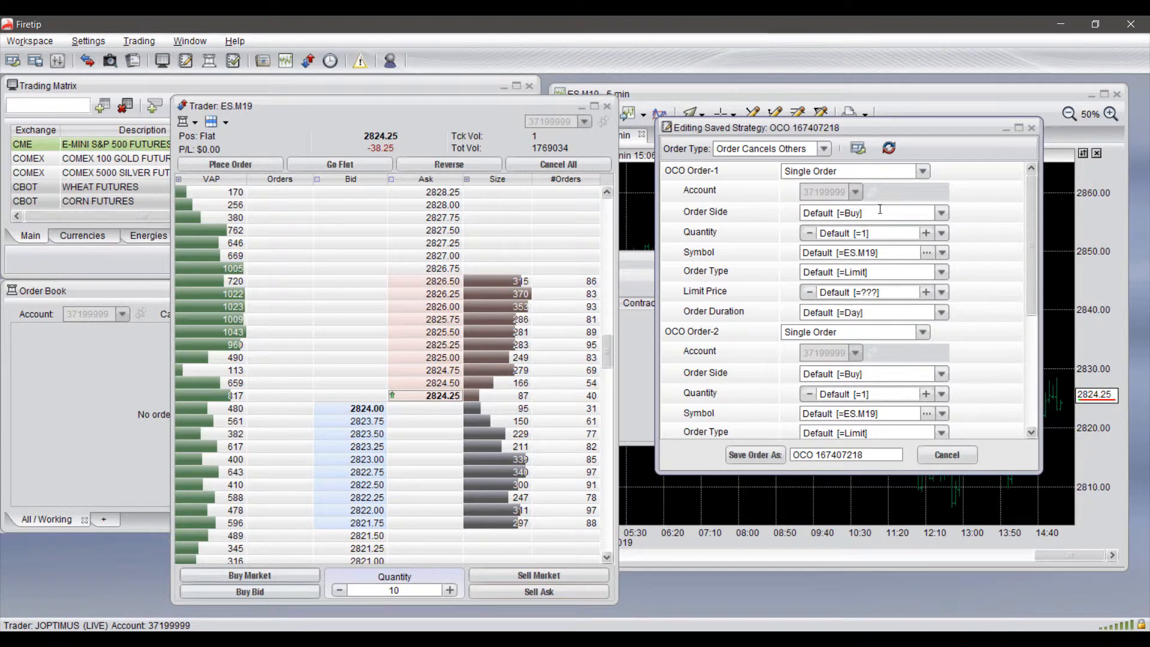
Set OCO Order-1 to a Market order and bring the second limit order into view
{"action": "left_click", "coordinate": [941, 213]}
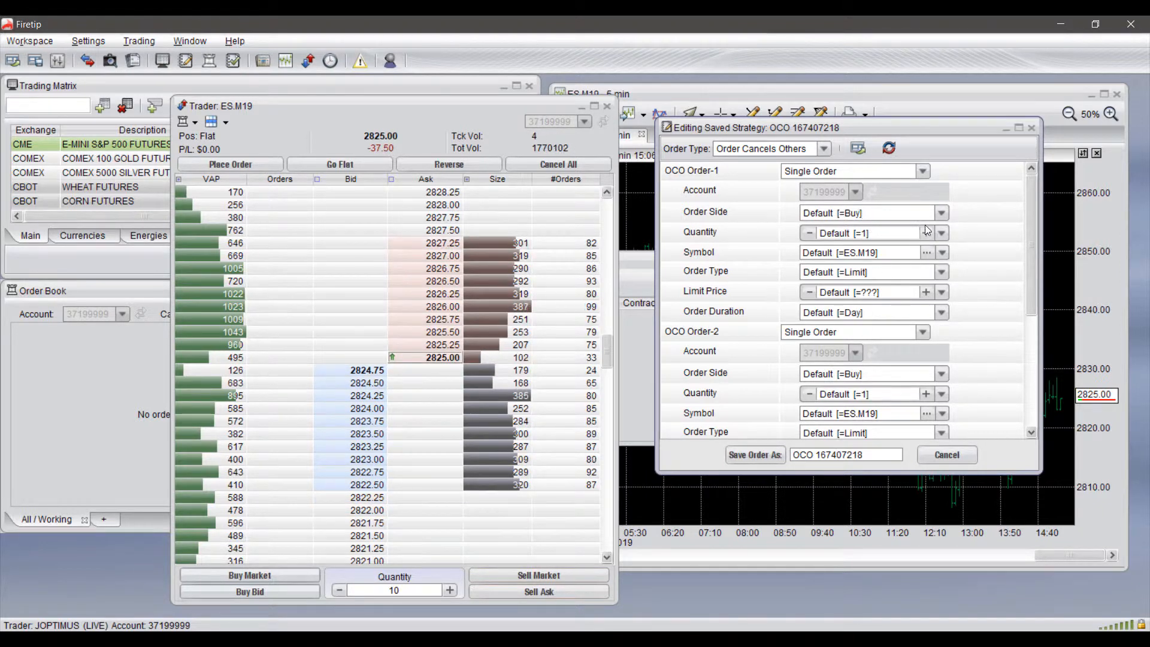
{"action": "left_click", "coordinate": [941, 213]}
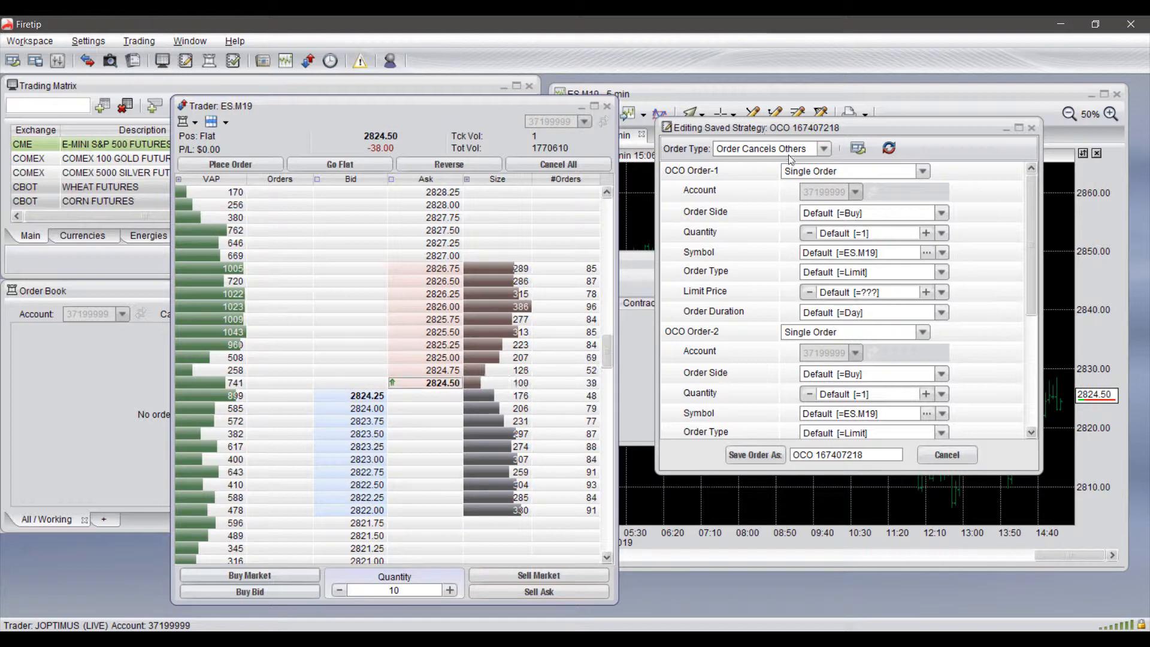
{"action": "left_click", "coordinate": [942, 271]}
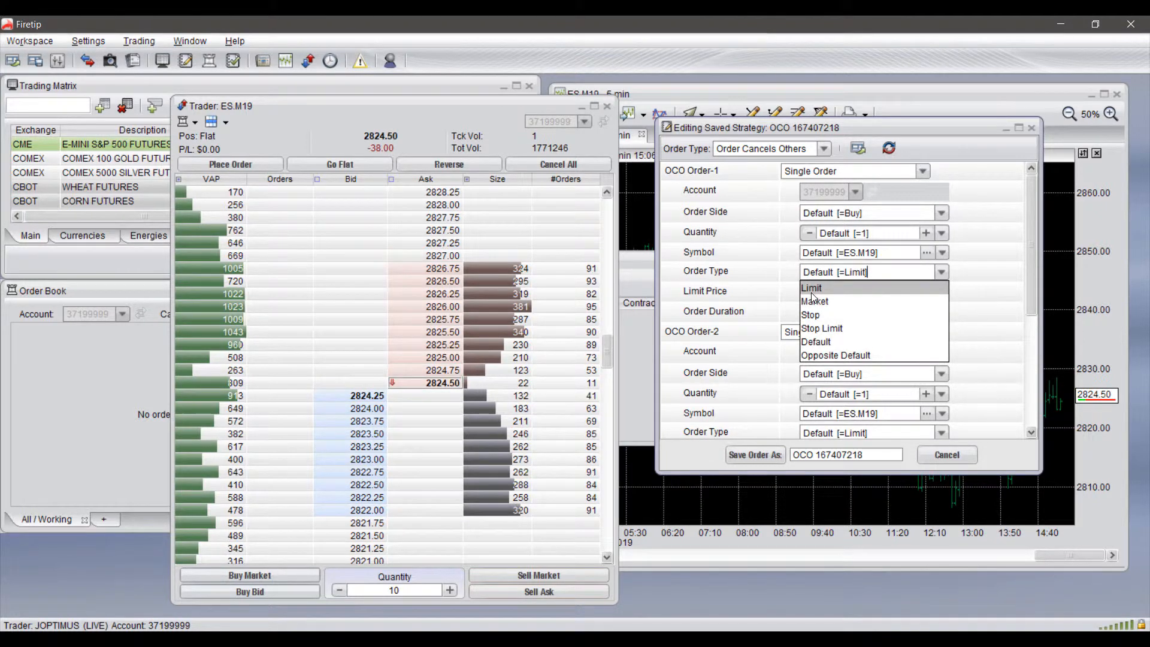
{"action": "mouse_move", "coordinate": [811, 315]}
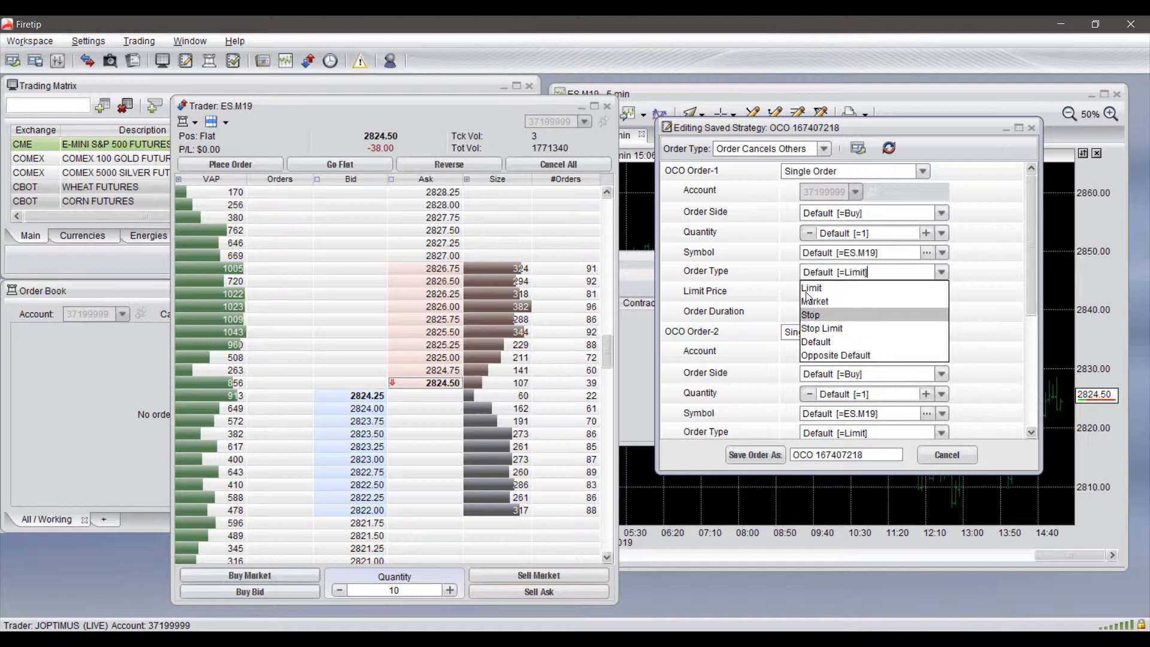
{"action": "left_click", "coordinate": [814, 300]}
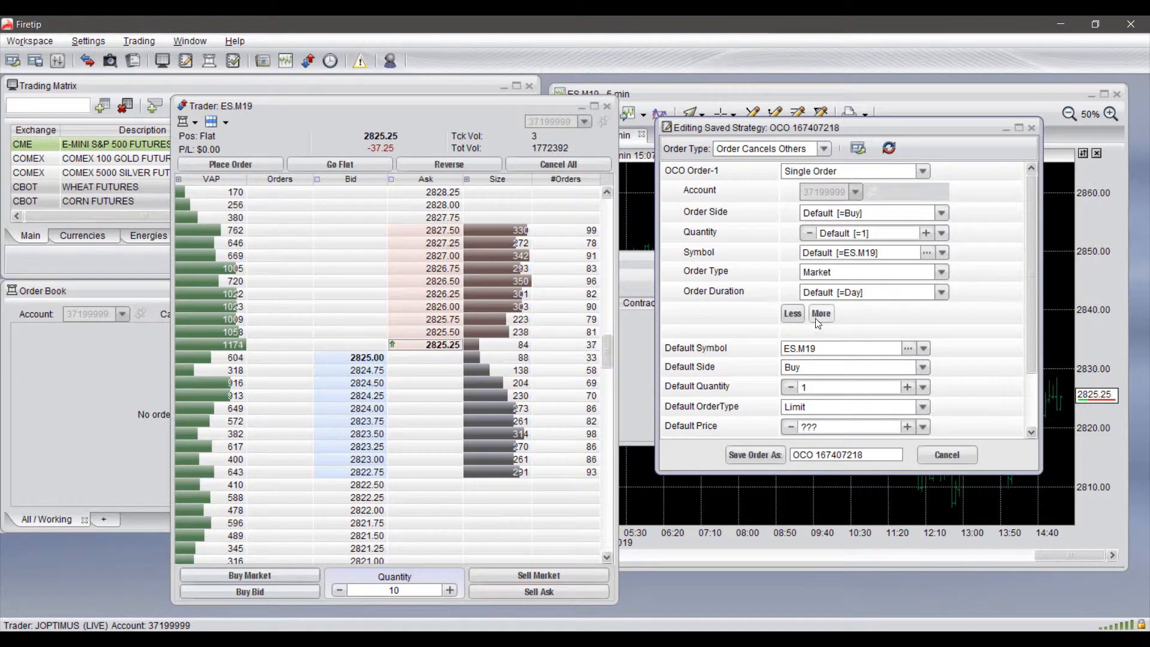
{"action": "left_click", "coordinate": [821, 313]}
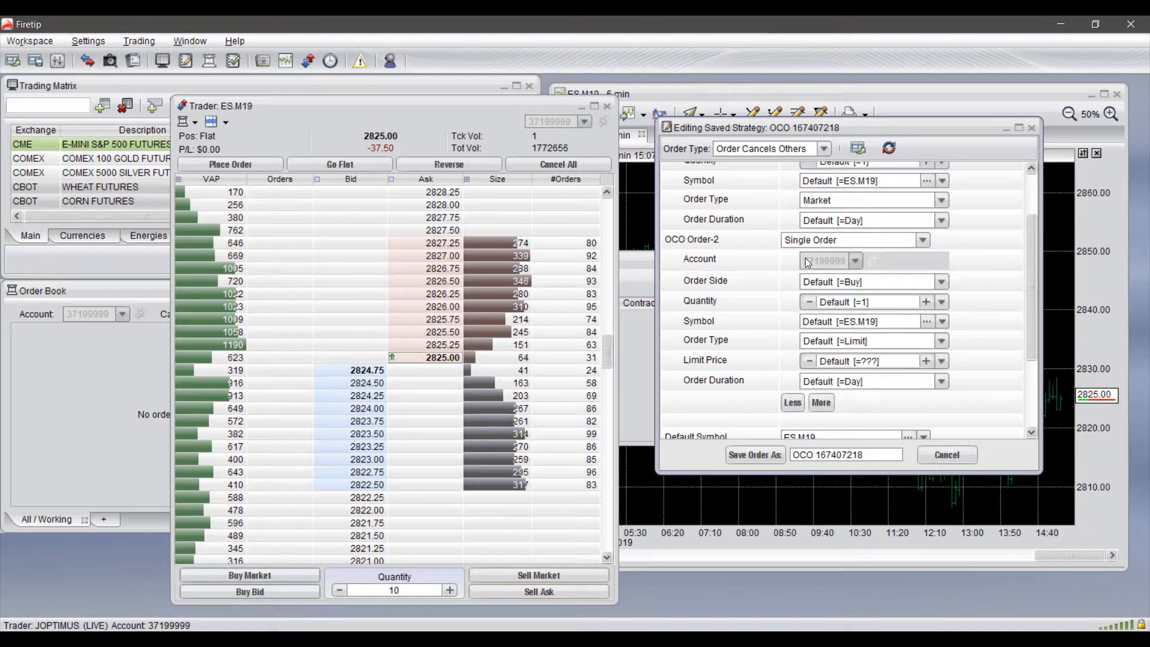
{"action": "left_click", "coordinate": [823, 148]}
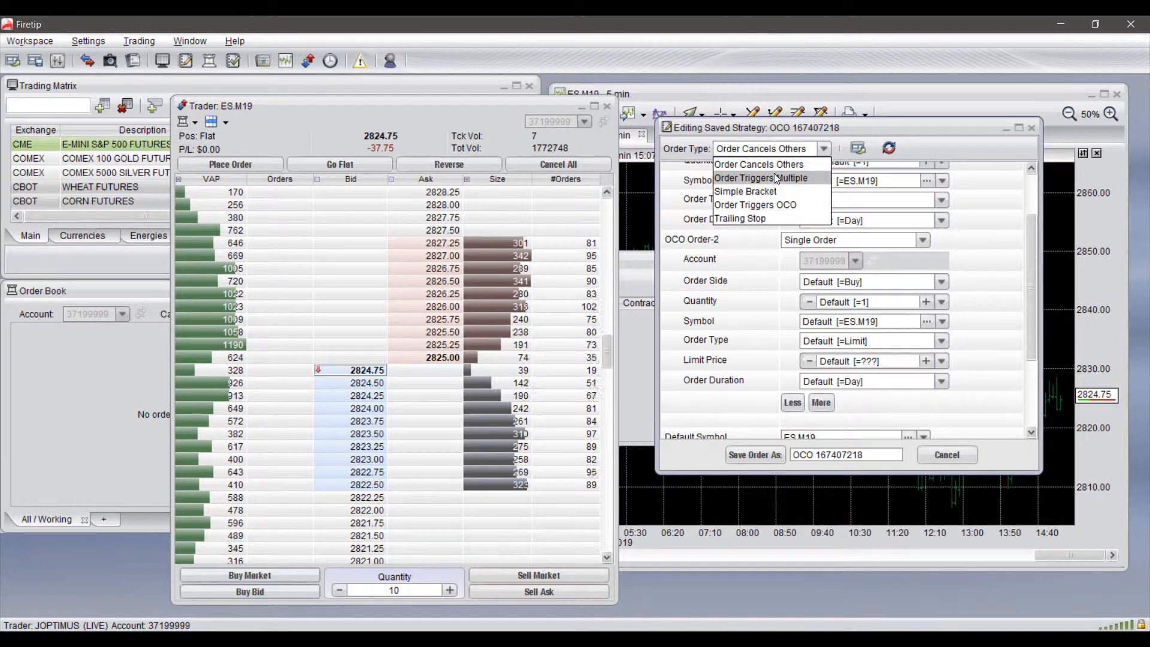
Switch the strategy to Order Triggers Multiple with StopAfter set to All Sub-Orders stop
{"action": "left_click", "coordinate": [760, 177]}
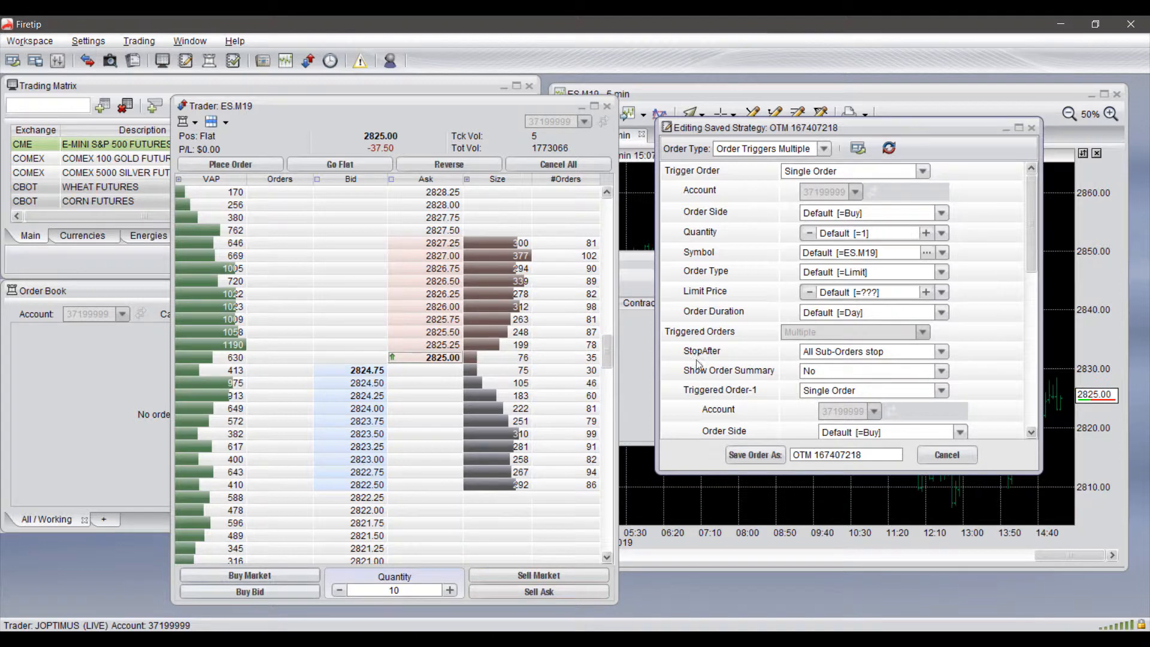
{"action": "left_click", "coordinate": [941, 351]}
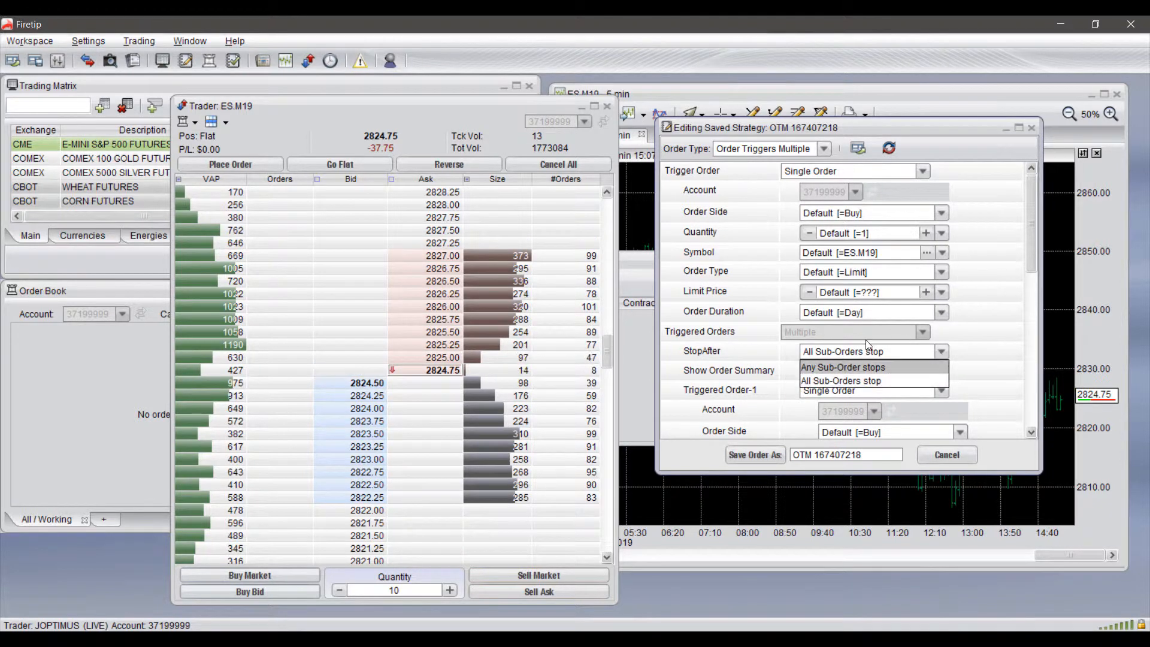
{"action": "left_click", "coordinate": [840, 379]}
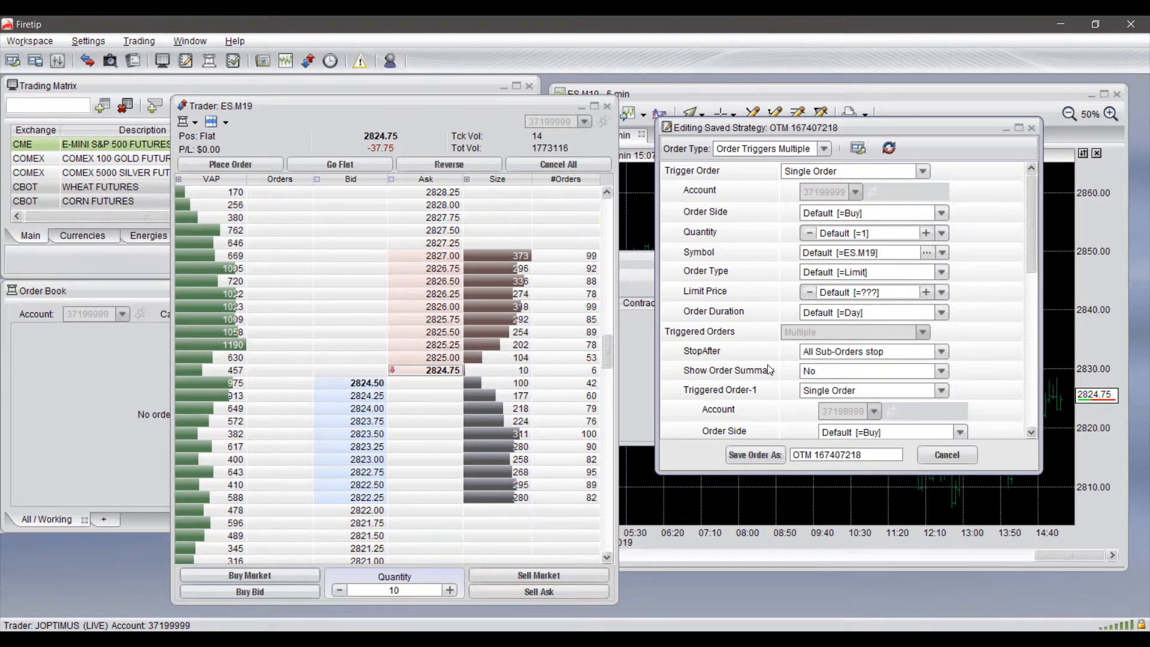
{"action": "left_click", "coordinate": [941, 370]}
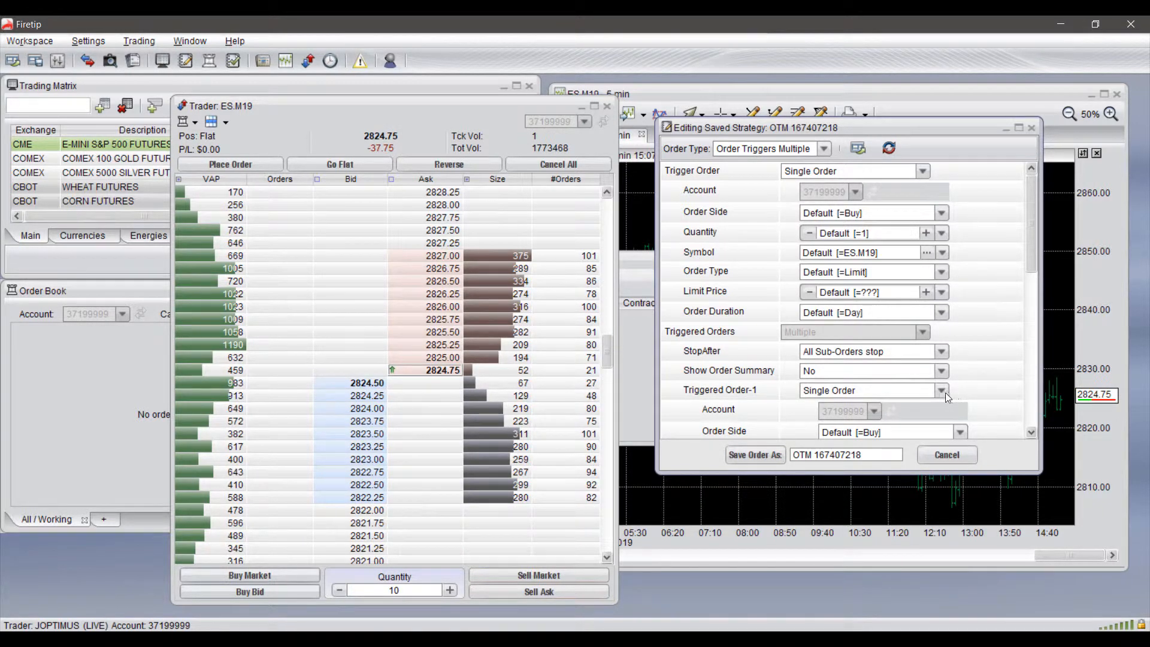
{"action": "scroll", "scroll_direction": "down", "scroll_amount": 3}
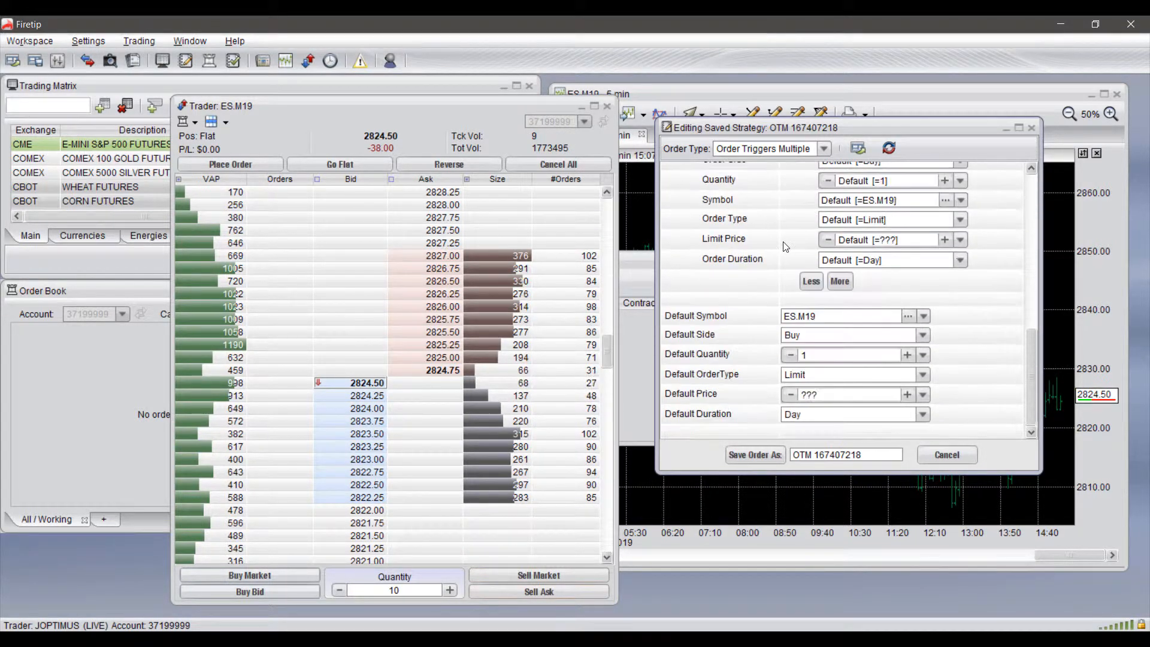
{"action": "left_click", "coordinate": [839, 281]}
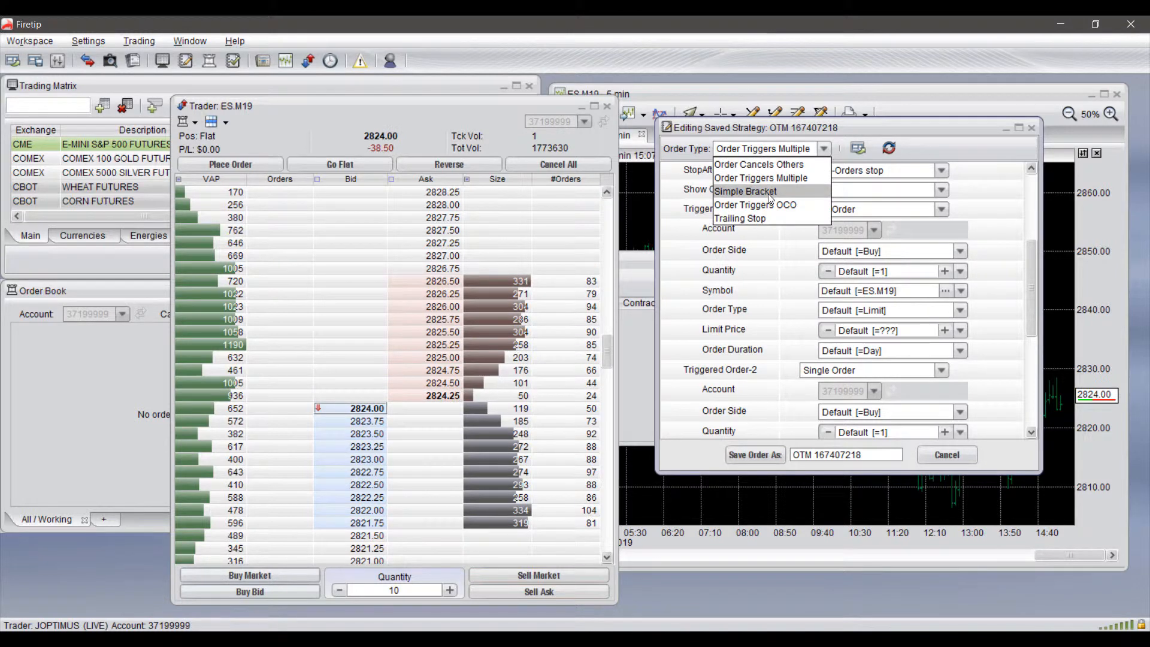
Switch the strategy to Simple Bracket and review its 4-tick take-profit and stop-loss fields
{"action": "left_click", "coordinate": [744, 192]}
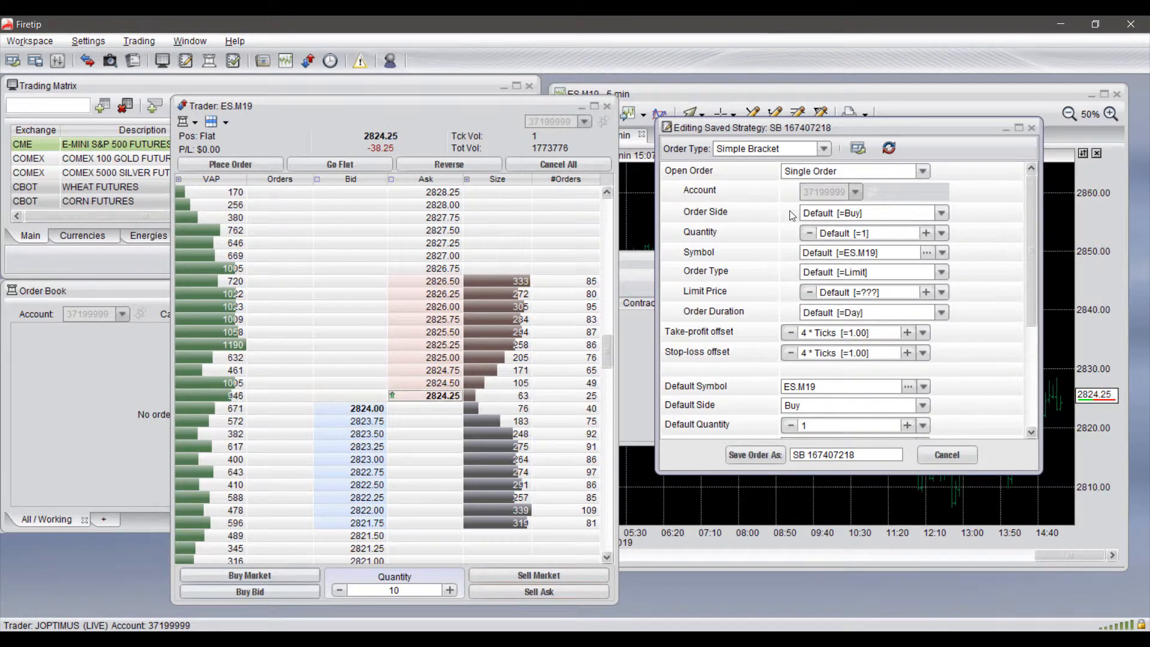
{"action": "left_click", "coordinate": [941, 213]}
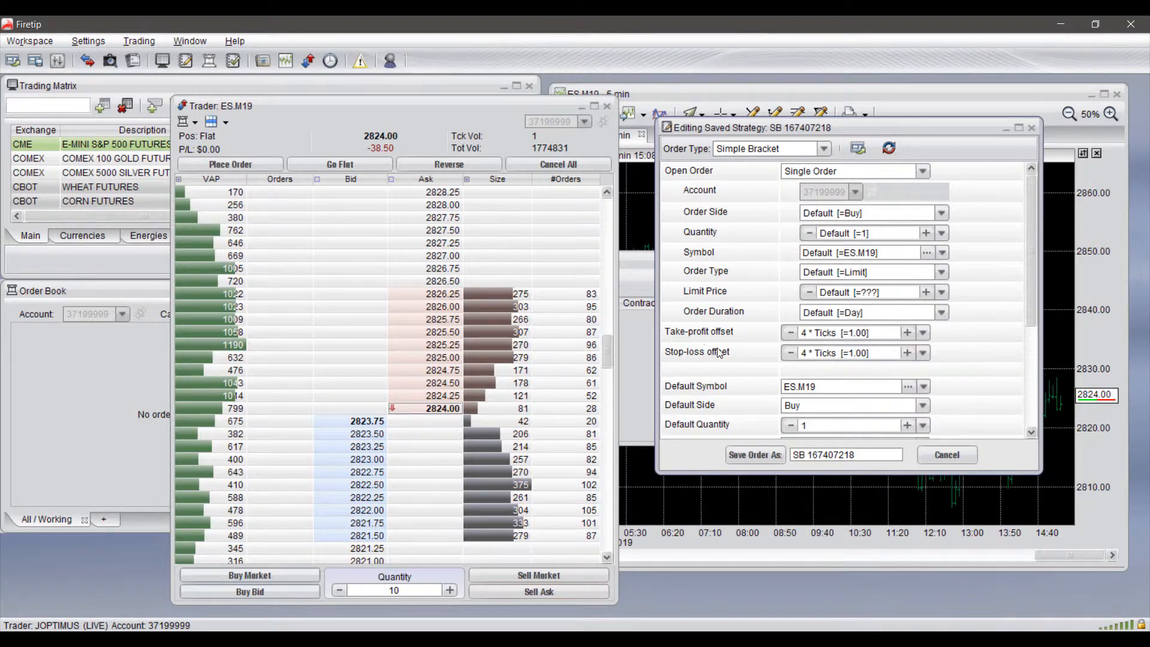
{"action": "scroll", "scroll_direction": "down", "scroll_amount": 3}
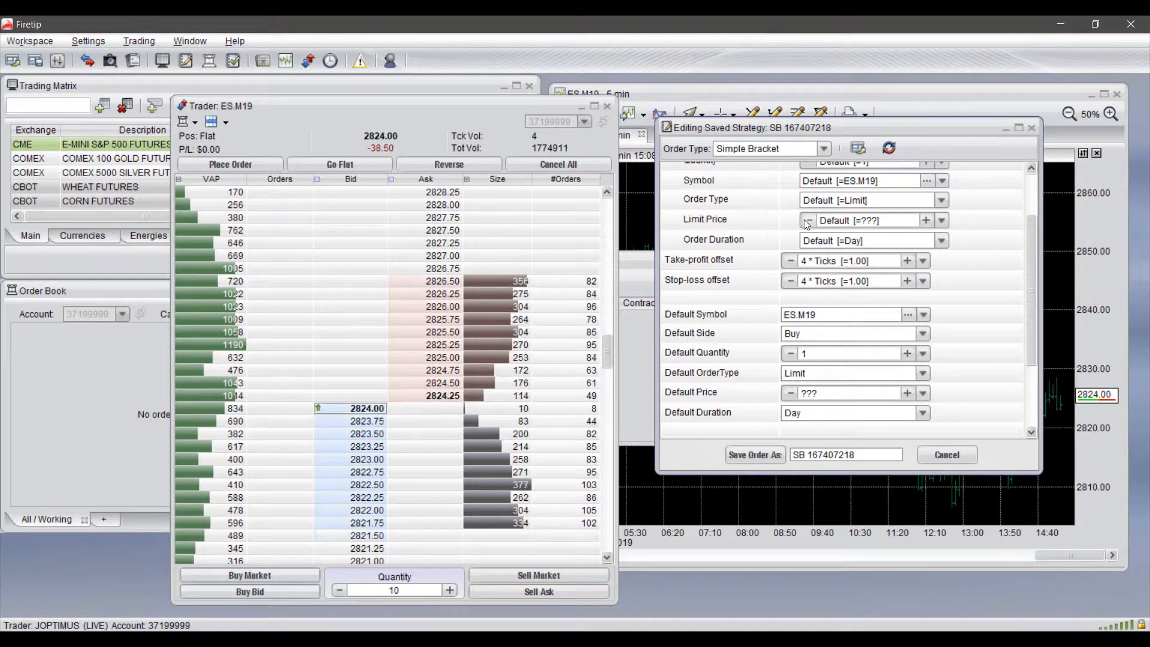
{"action": "scroll", "scroll_direction": "down", "scroll_amount": 3}
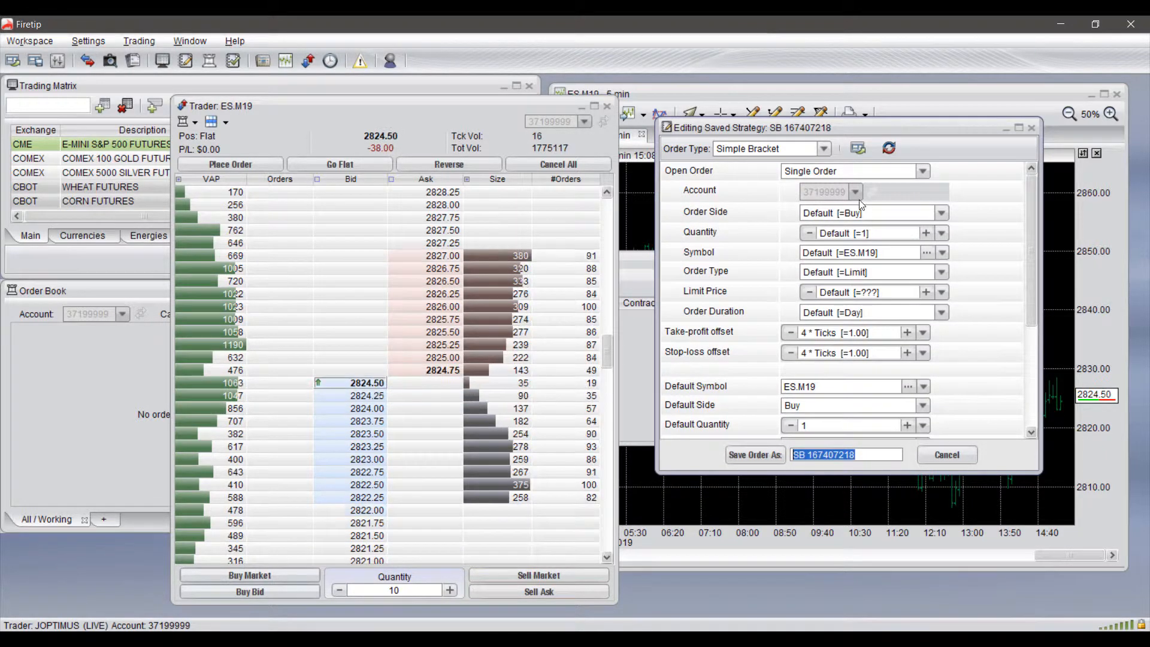
{"action": "scroll", "scroll_direction": "down", "scroll_amount": 3}
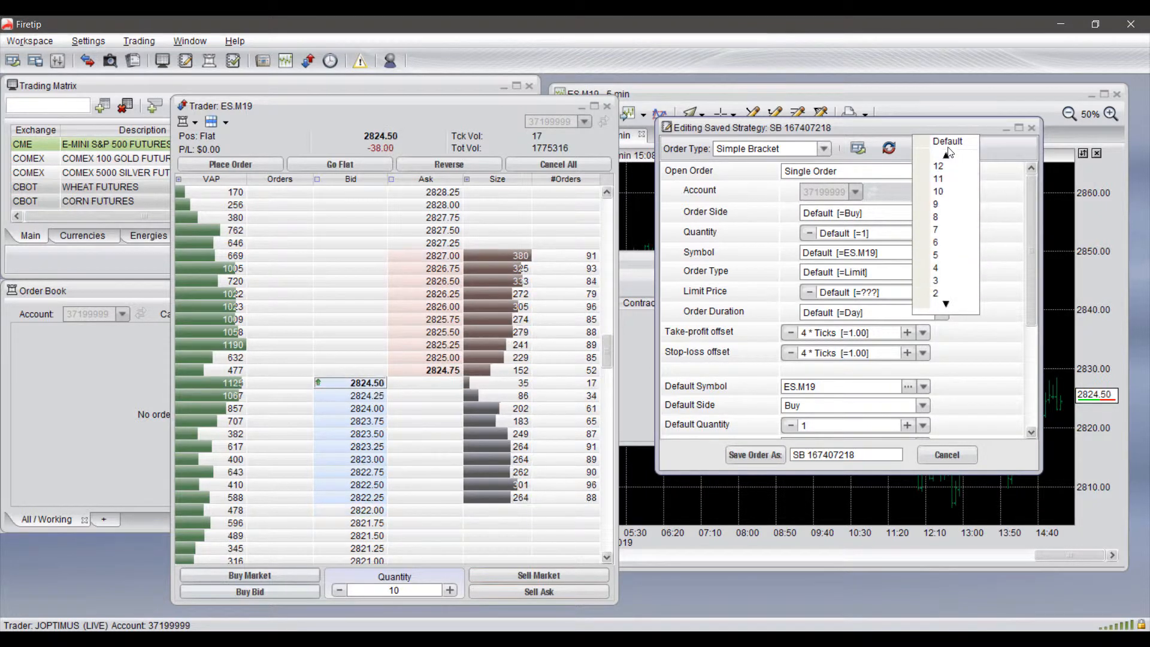
{"action": "left_click", "coordinate": [823, 148]}
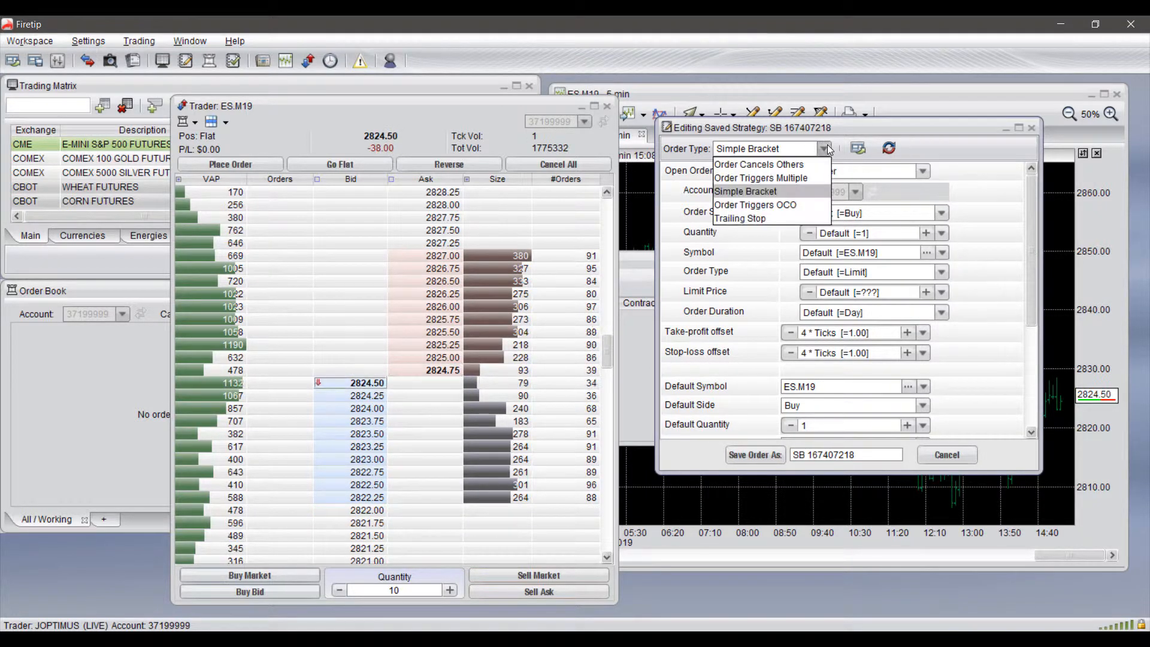
Switch the strategy to Order Triggers OCO and review the OCO Order-1 and Order-2 fields
{"action": "left_click", "coordinate": [755, 205]}
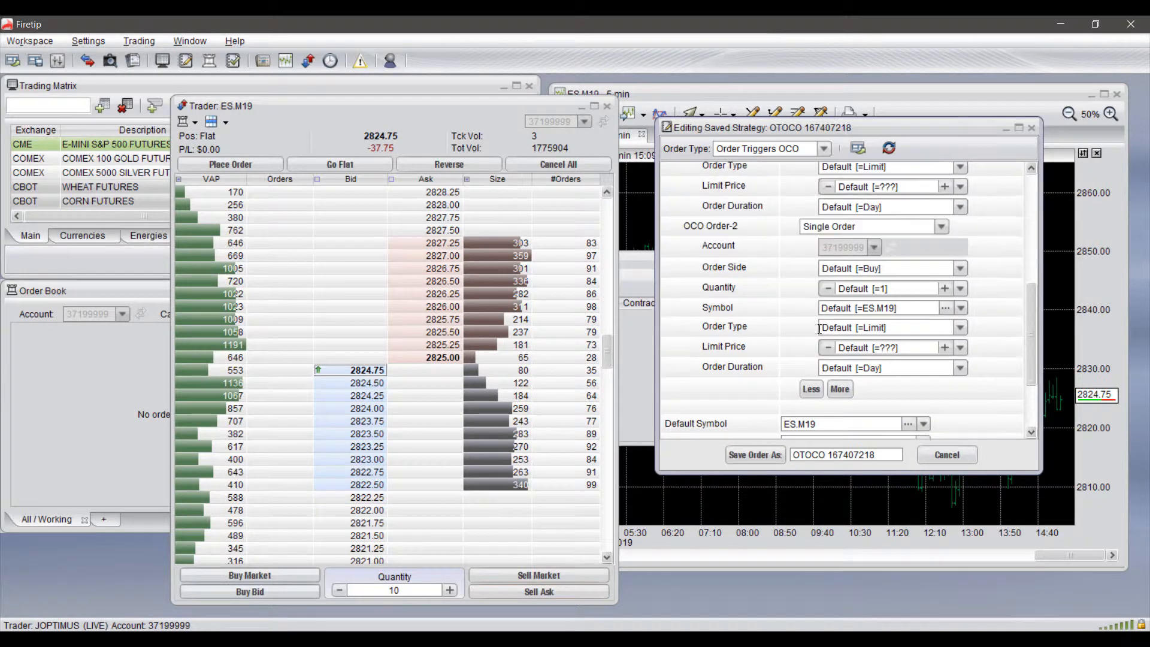
{"action": "scroll", "scroll_direction": "down", "scroll_amount": 3}
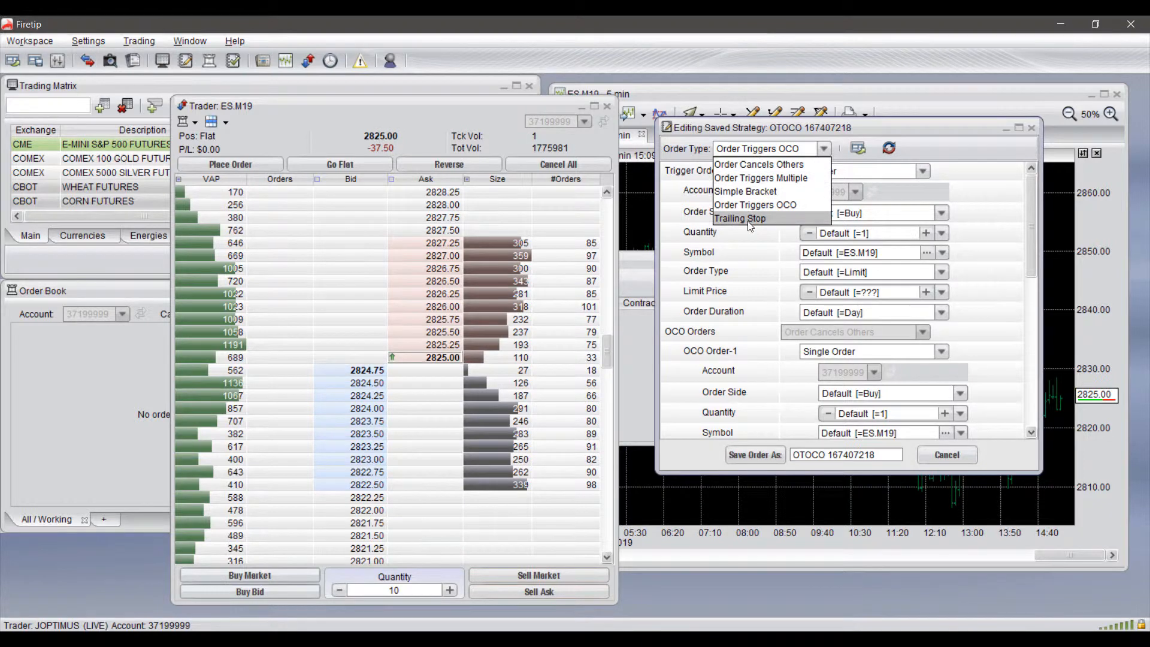
Switch the order type to Trailing Stop, review Trail Amount, then close the strategy editor
{"action": "left_click", "coordinate": [739, 219]}
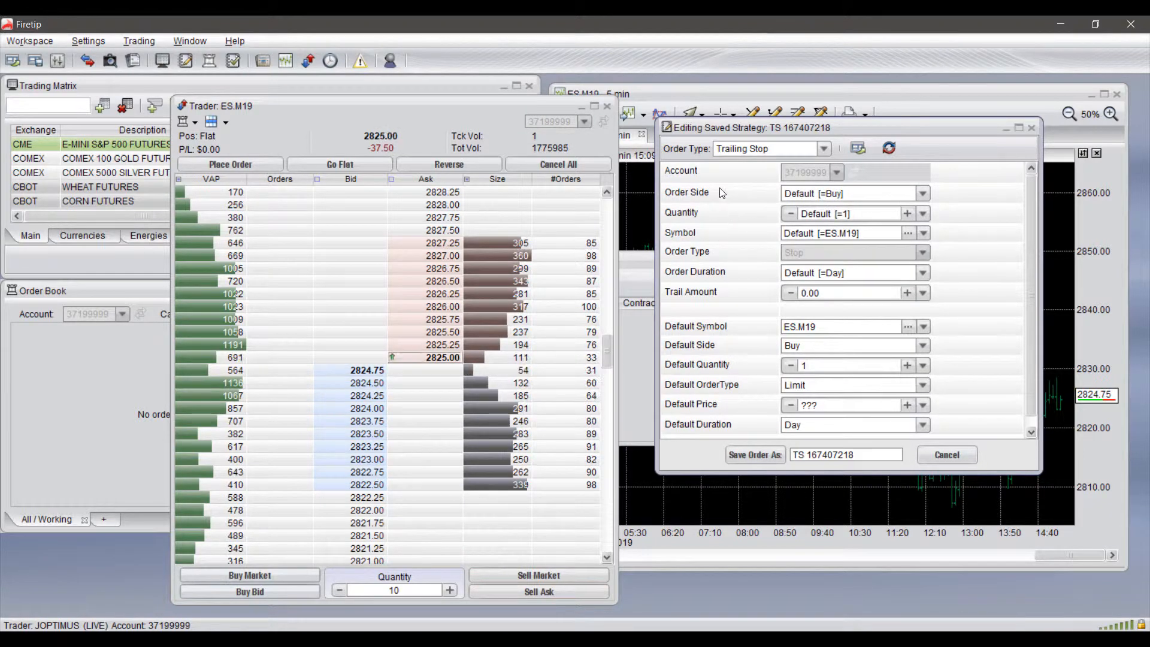
{"action": "left_click", "coordinate": [843, 193]}
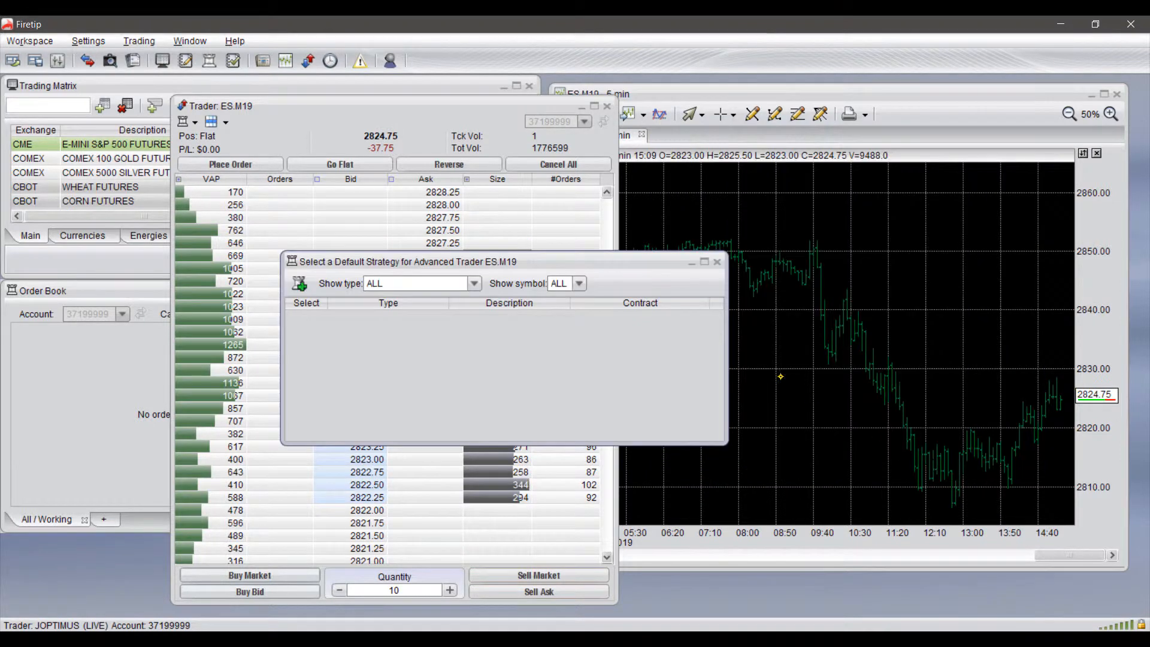
Close the Select a Default Strategy window
{"action": "left_click", "coordinate": [717, 261]}
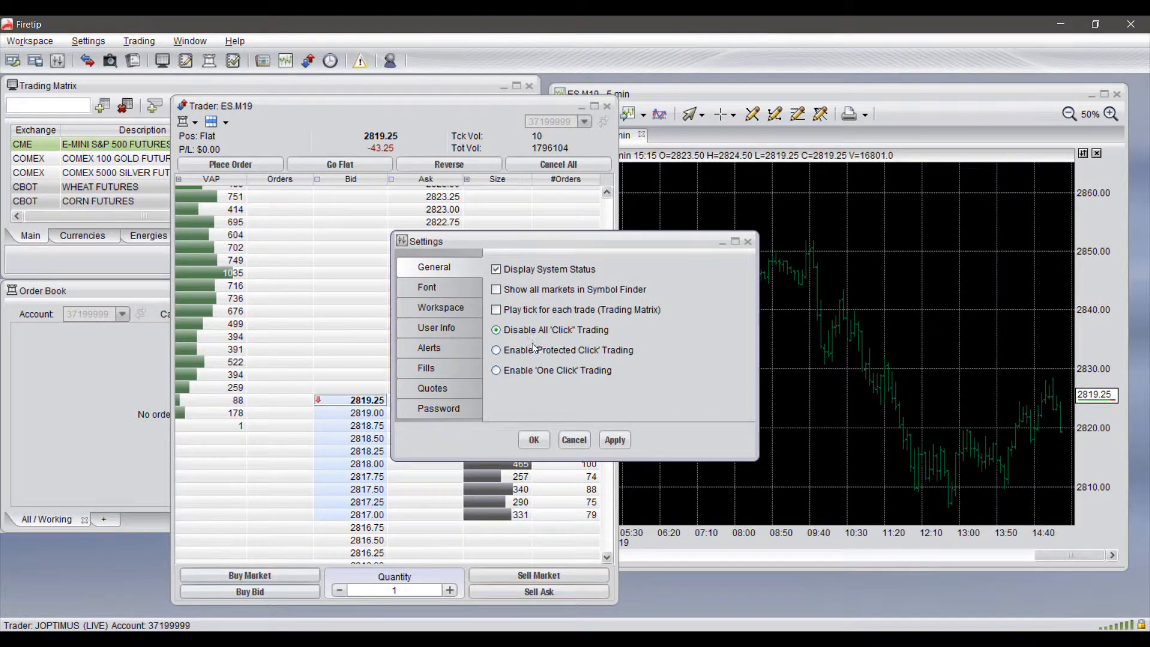
Select Enable 'One Click' Trading in General settings and apply it
{"action": "left_click", "coordinate": [496, 330]}
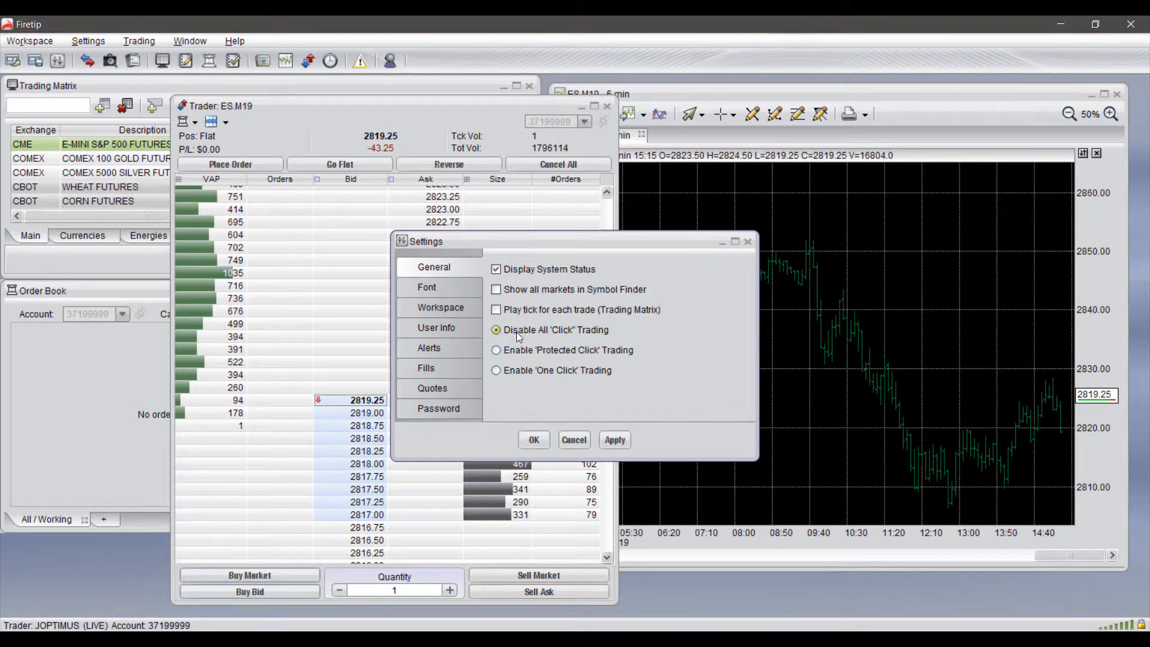
{"action": "mouse_move", "coordinate": [550, 345]}
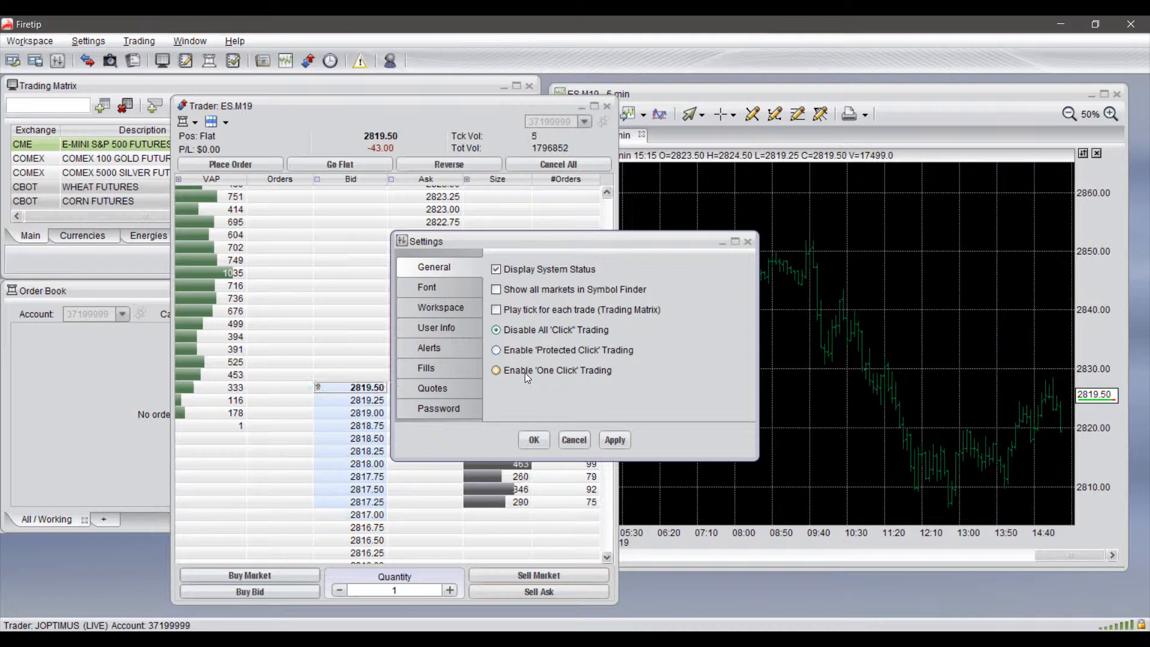
{"action": "left_click", "coordinate": [496, 370]}
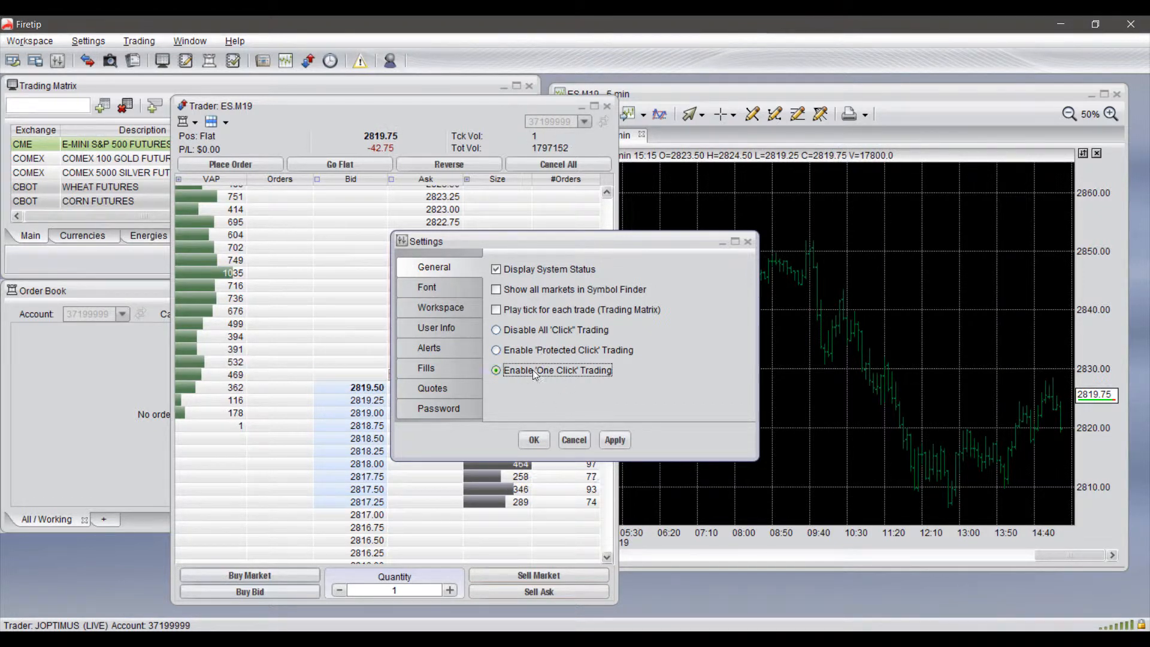
{"action": "left_click", "coordinate": [614, 439]}
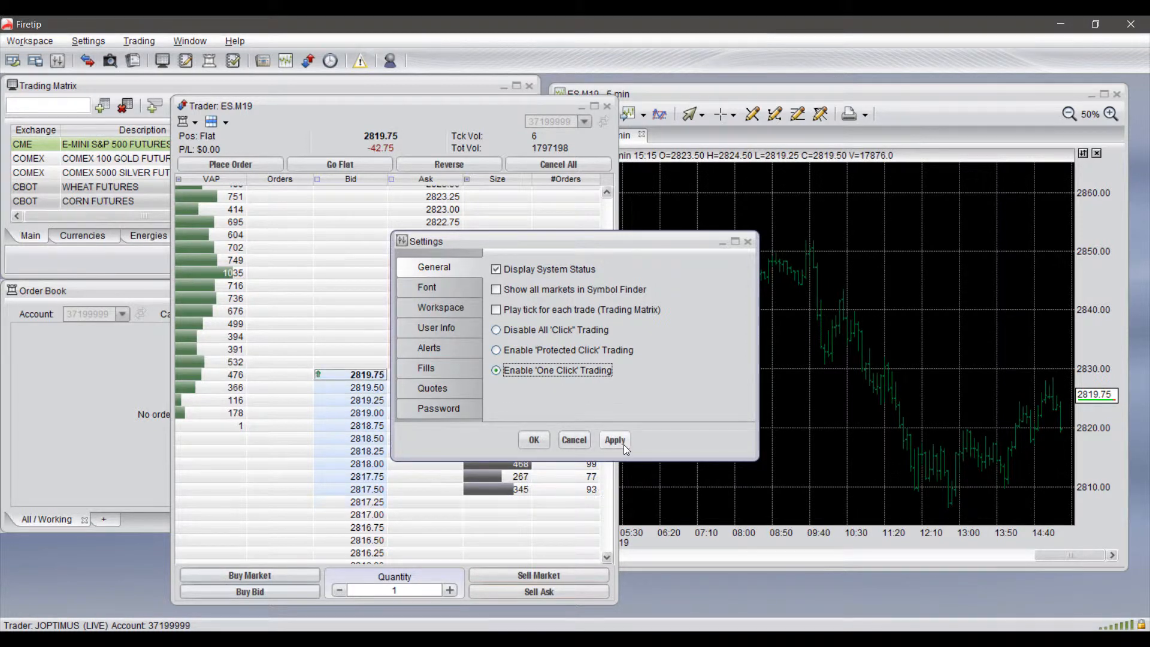
{"action": "left_click", "coordinate": [533, 439]}
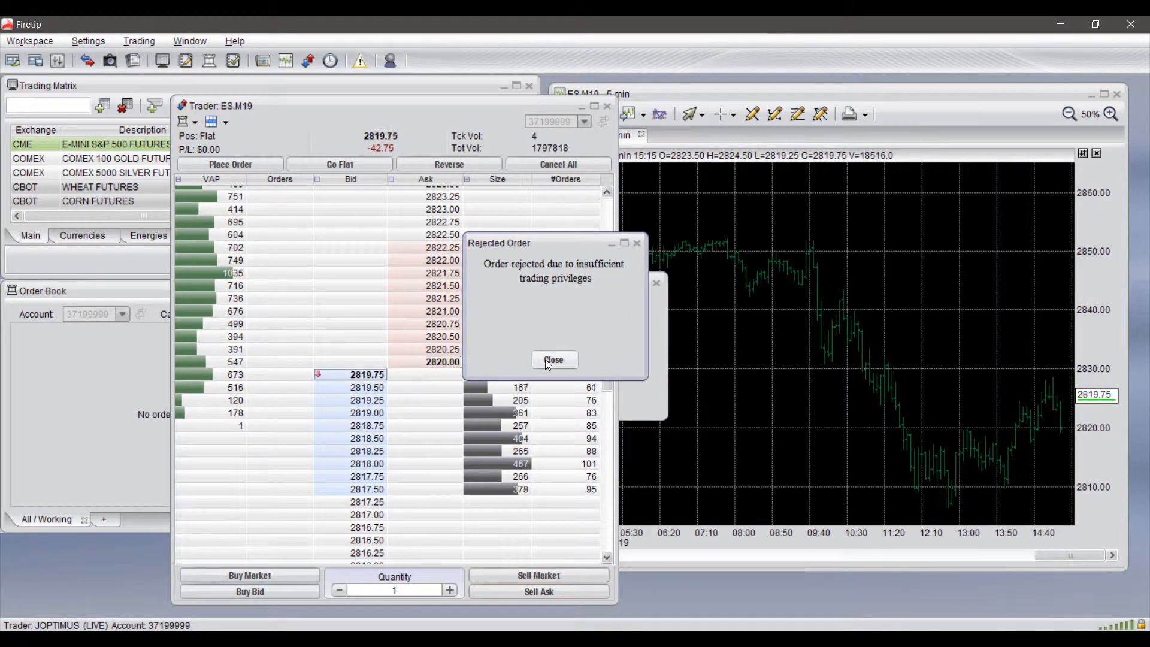
Close the Rejected Order notice about insufficient trading privileges
{"action": "left_click", "coordinate": [553, 359]}
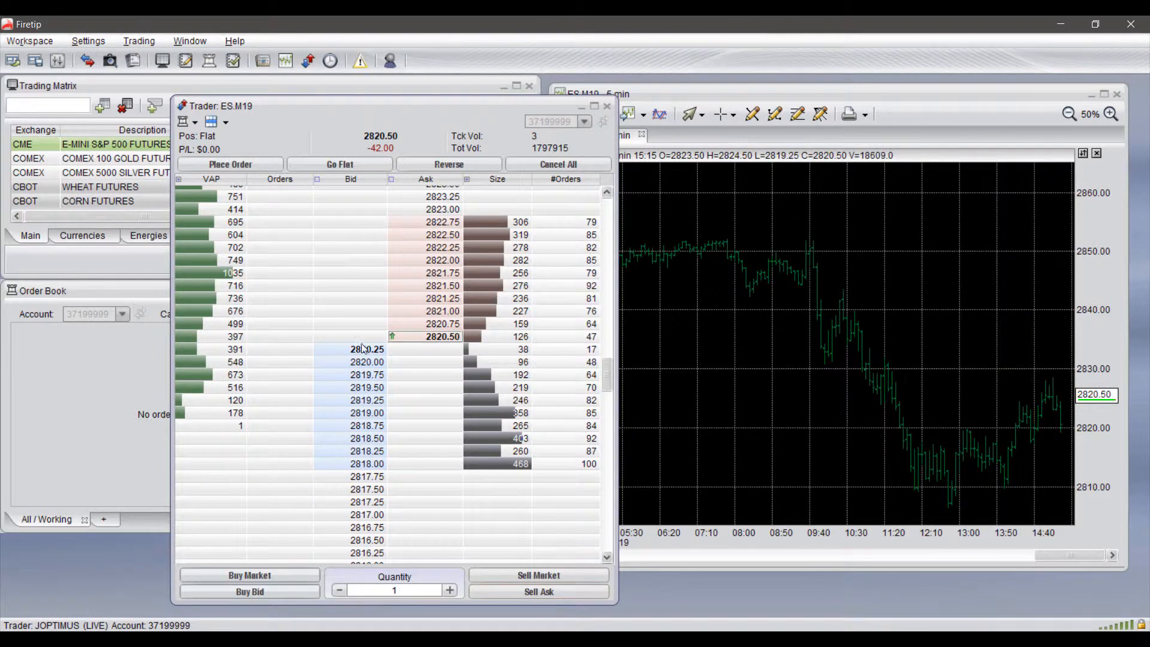